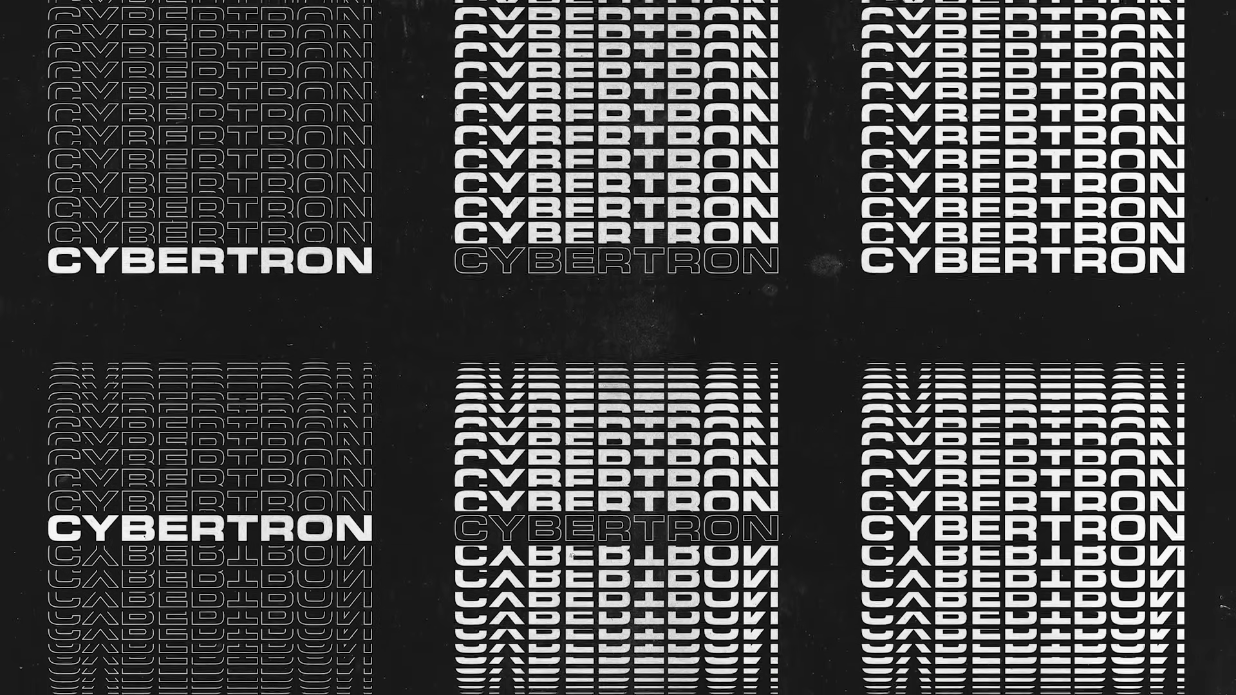
Create a new A4 297×210 mm CMYK document from File > New with default settings.
left_click(98, 7)
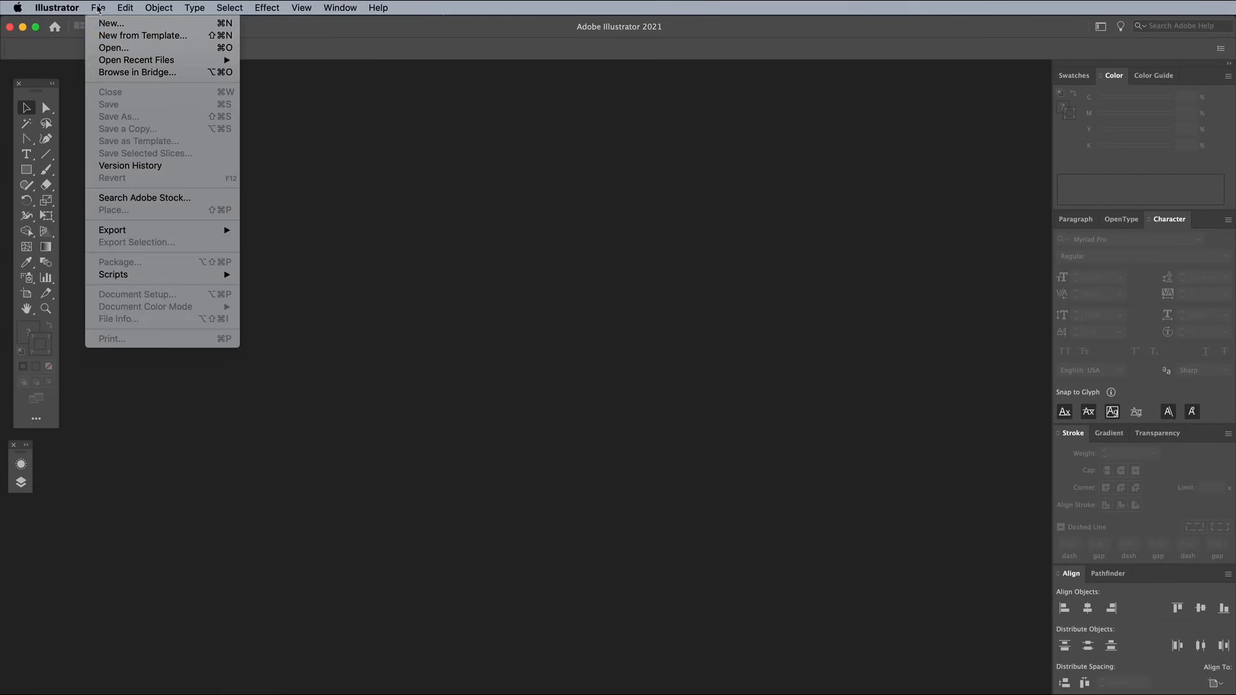
left_click(110, 24)
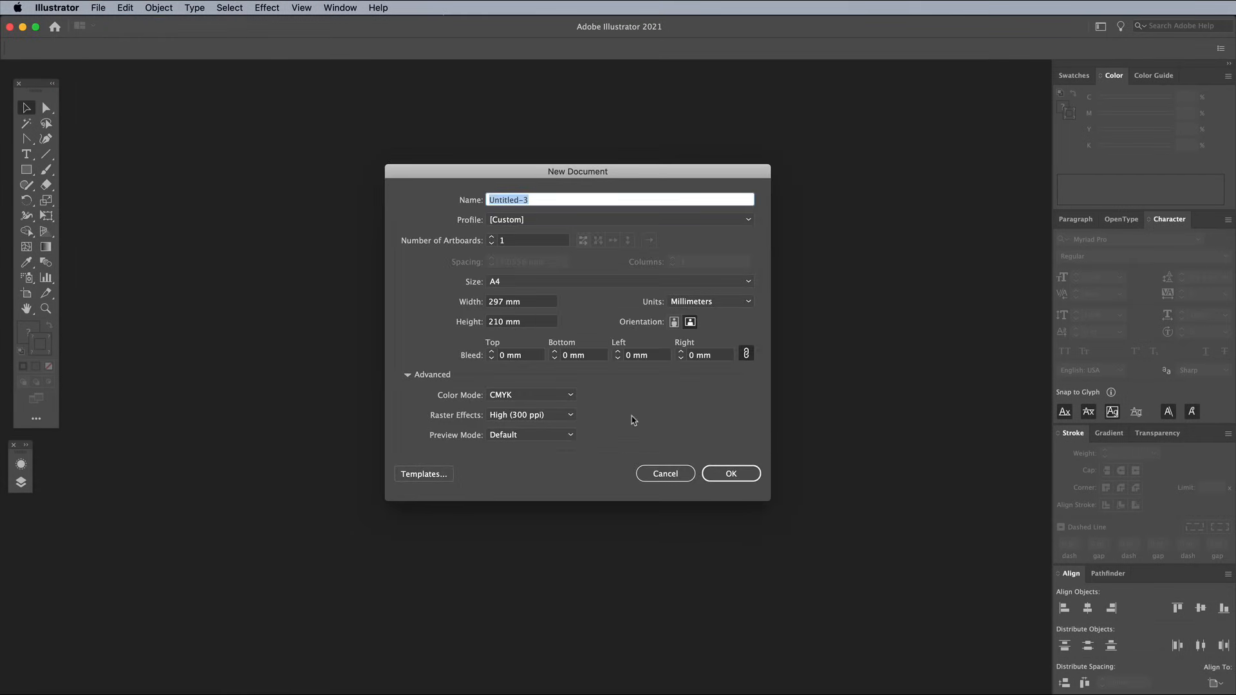
left_click(729, 473)
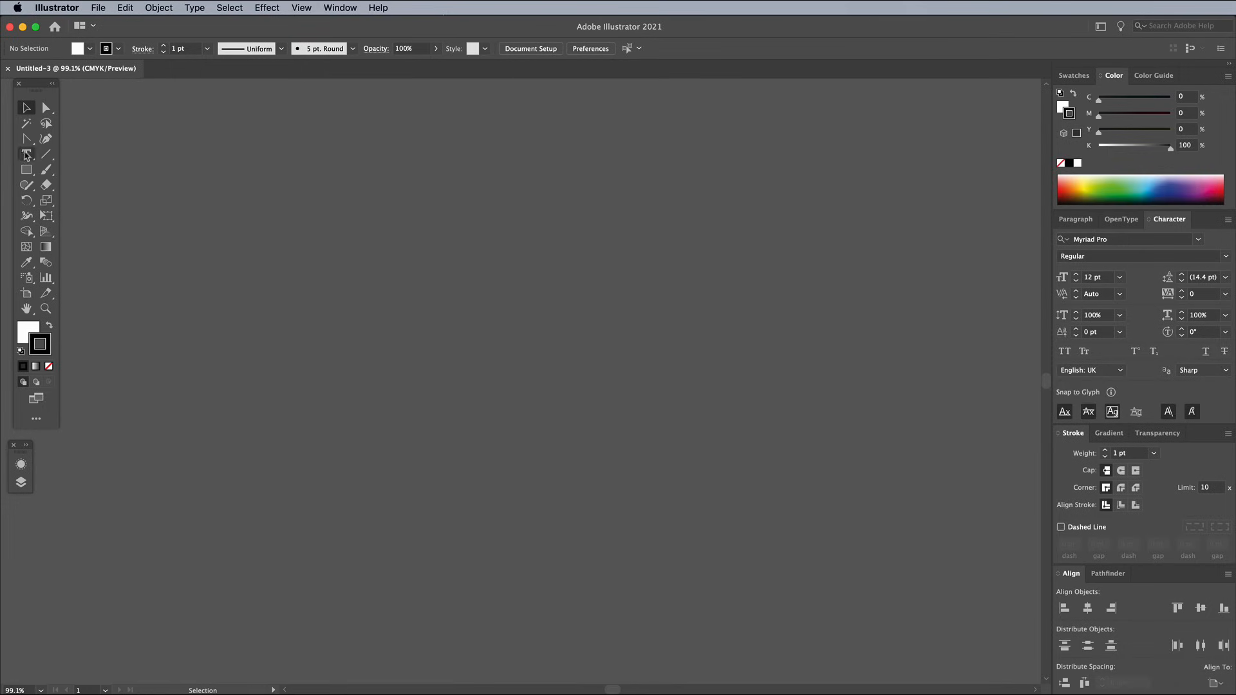
Set the word CYBERTRON in Eurostile Extd Black and give it a white fill.
left_click(26, 153)
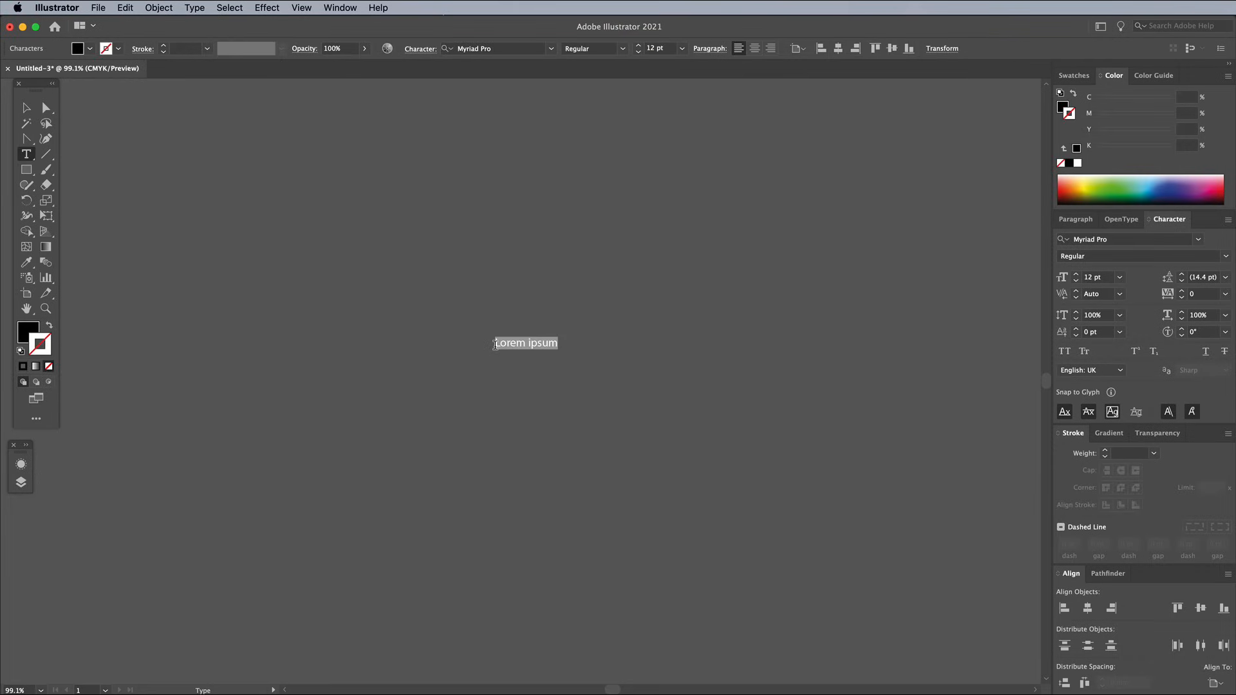
type("CYBERTRON")
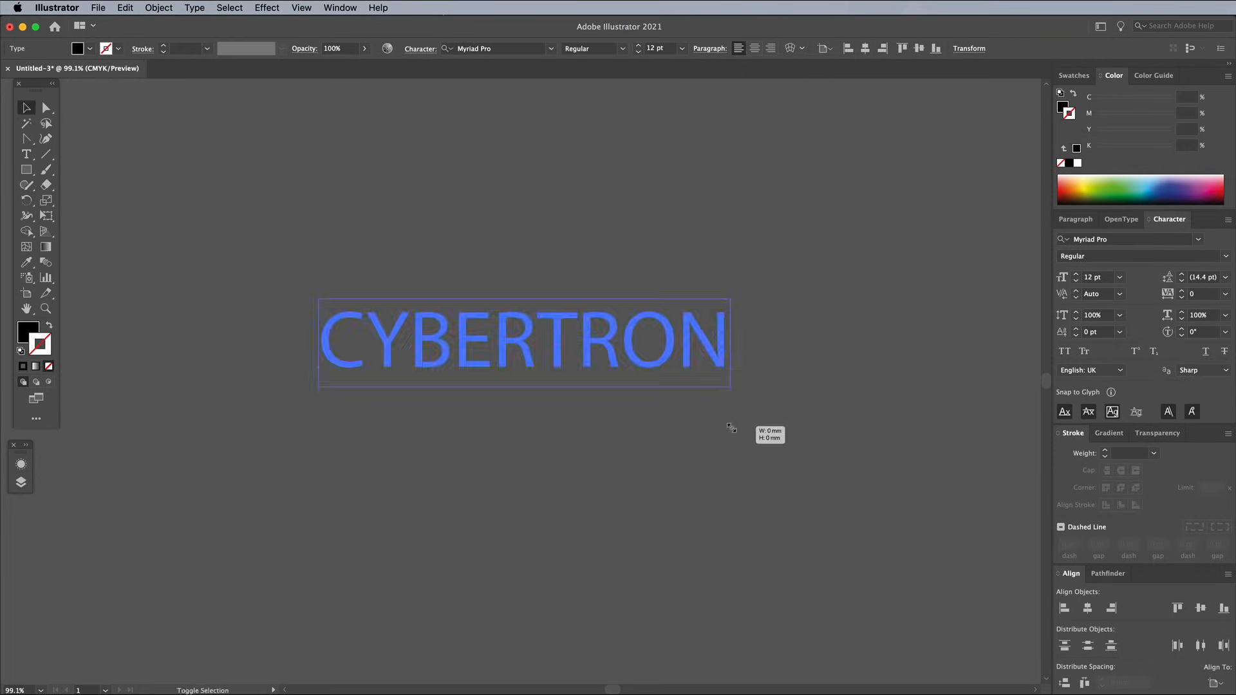
type("eur")
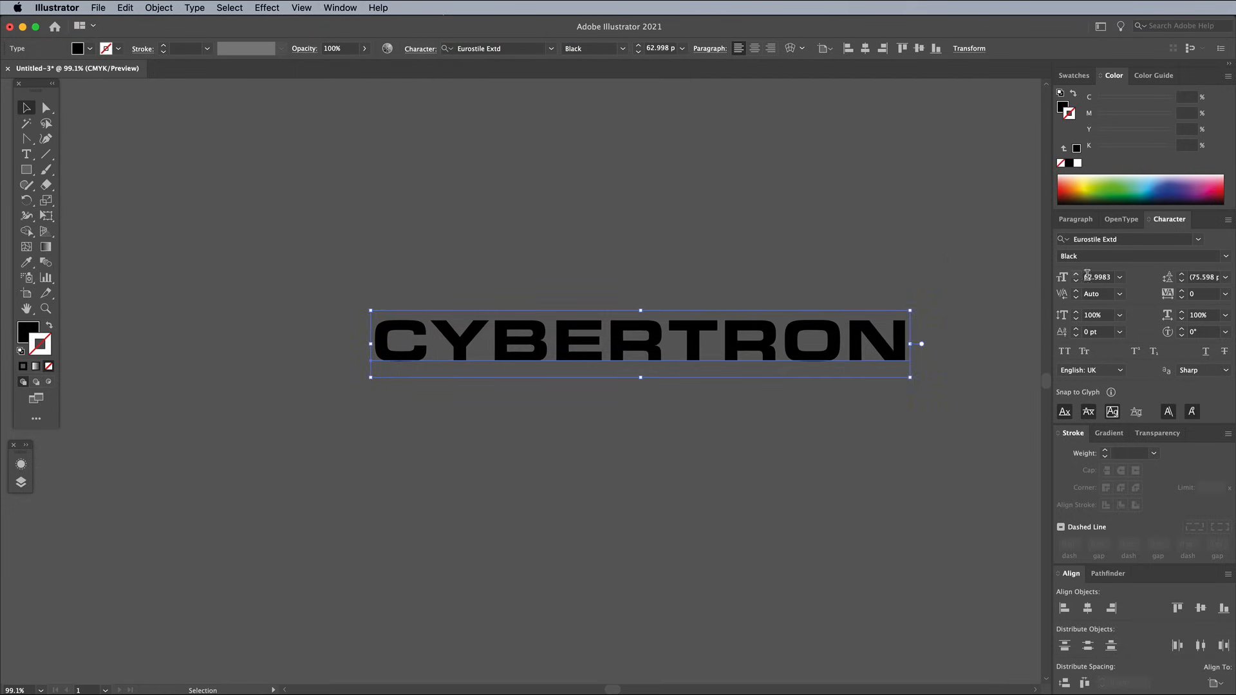
left_click(1094, 294)
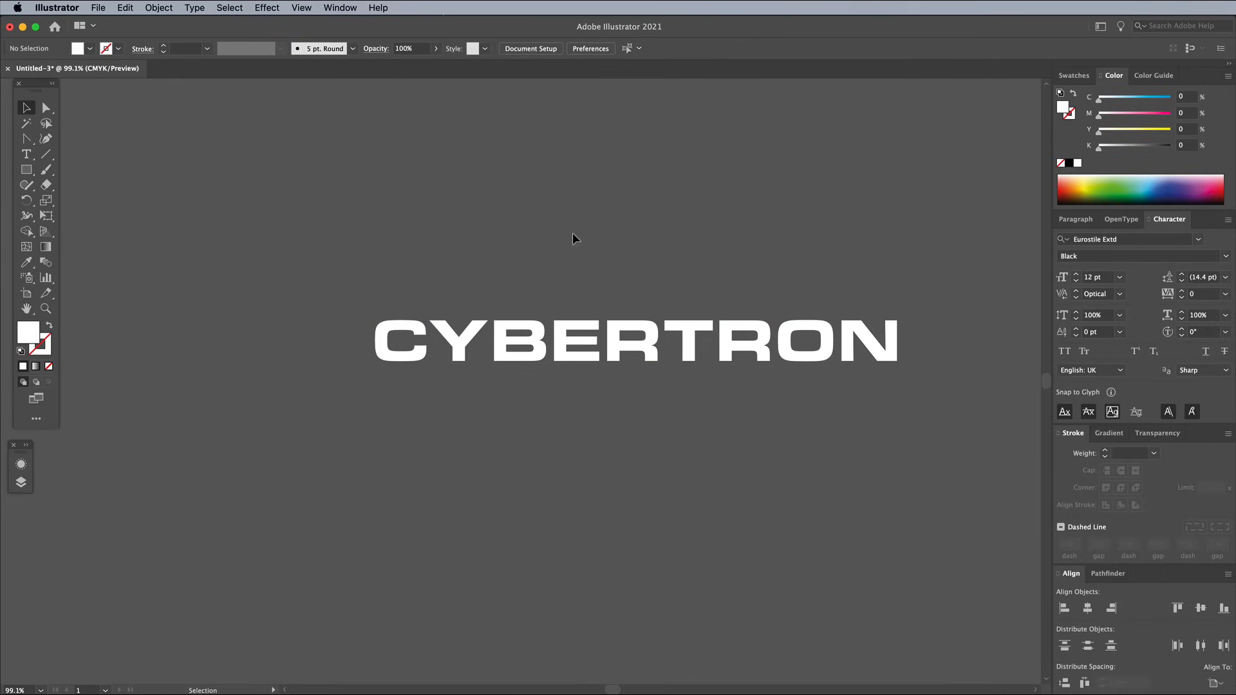
mouse_move(105, 190)
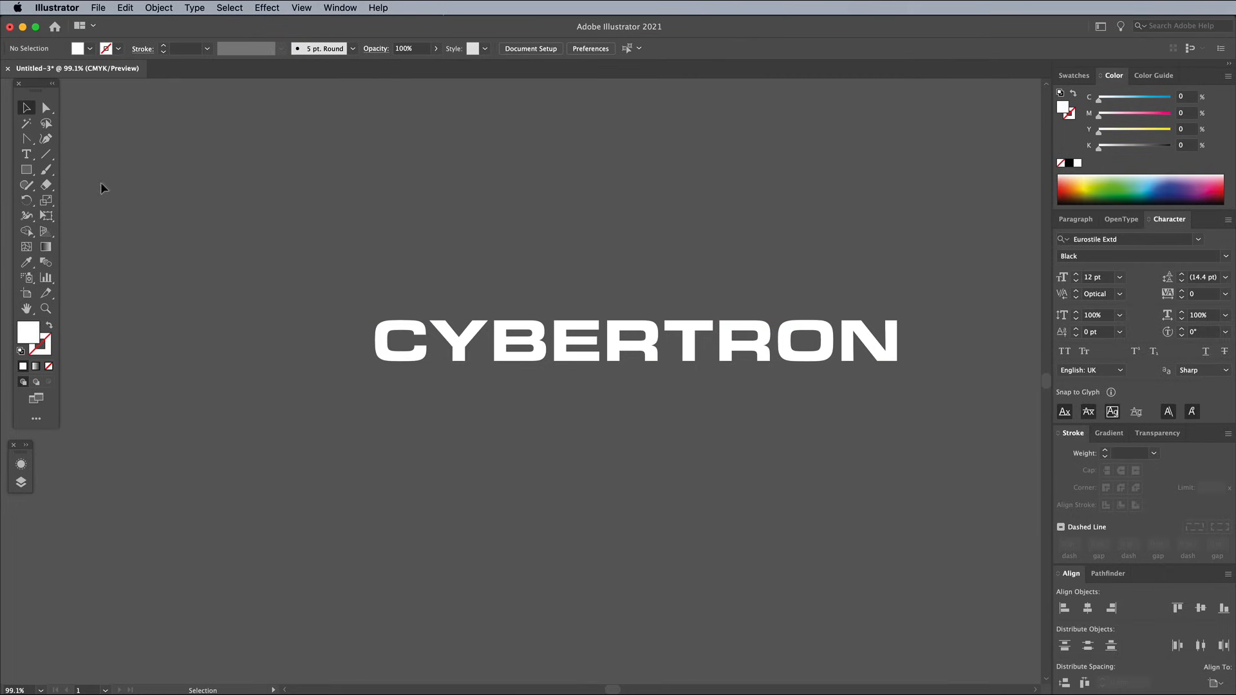
Draw a black rectangle over the text and send it backward behind CYBERTRON.
left_click(26, 170)
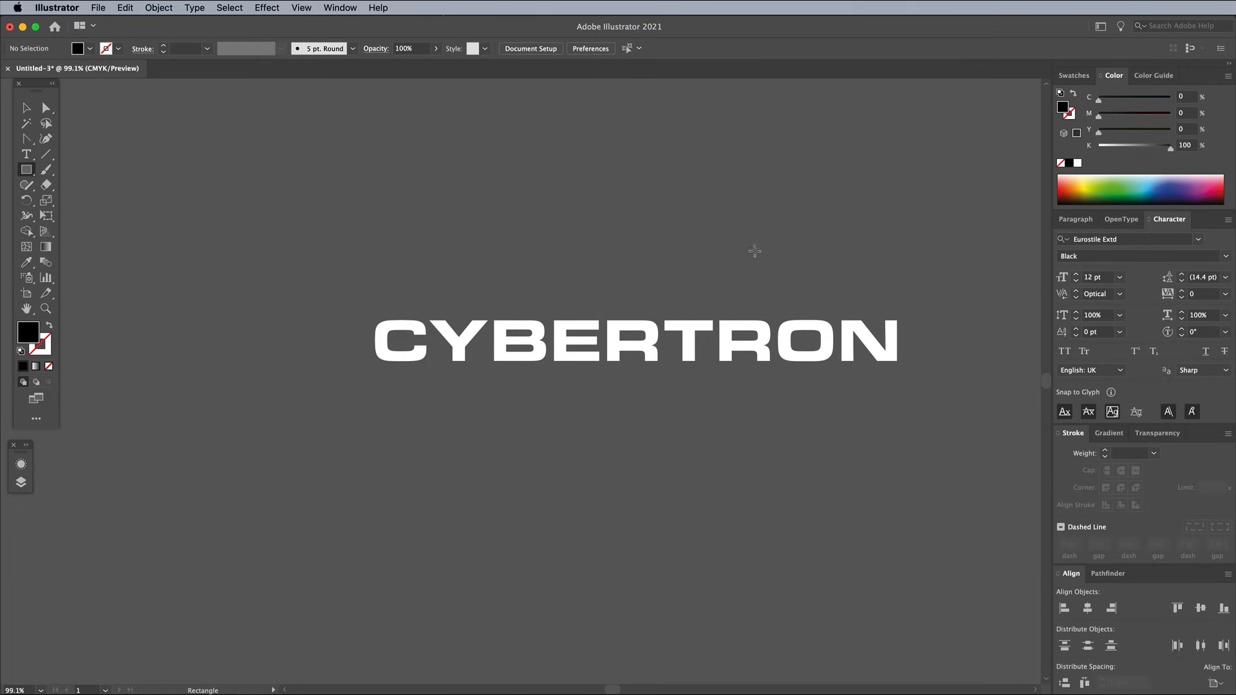
left_click_drag(369, 315, 918, 362)
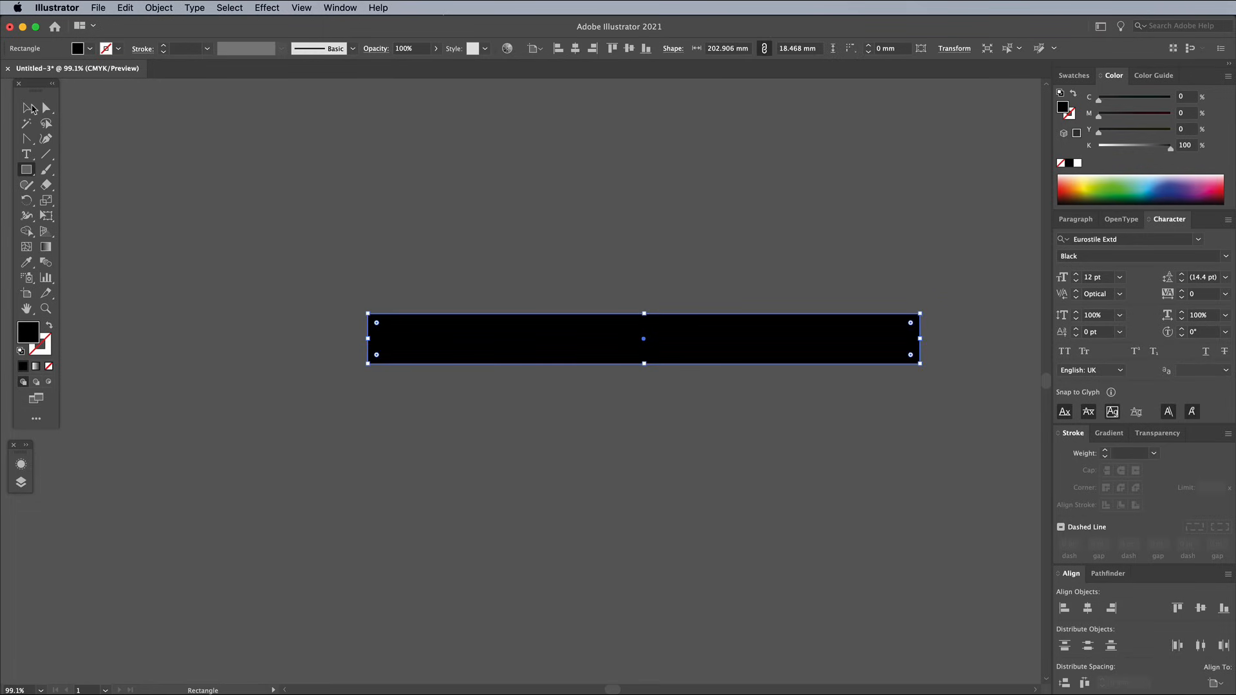
right_click(583, 339)
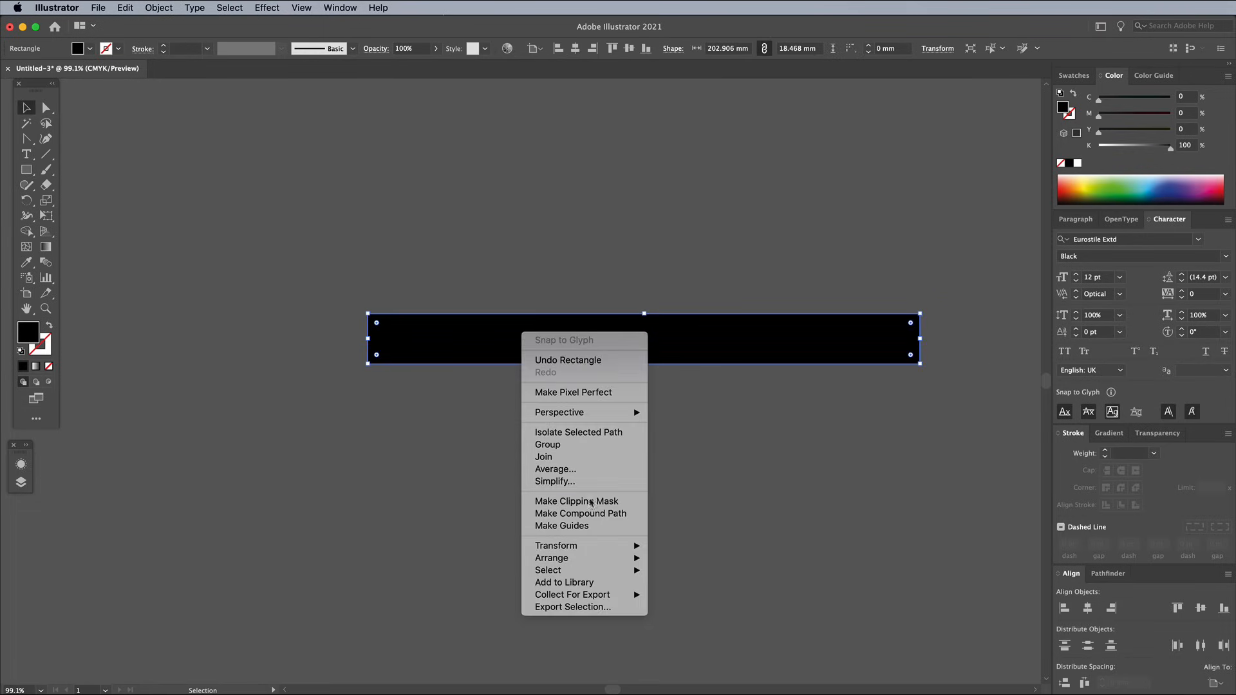
mouse_move(551, 558)
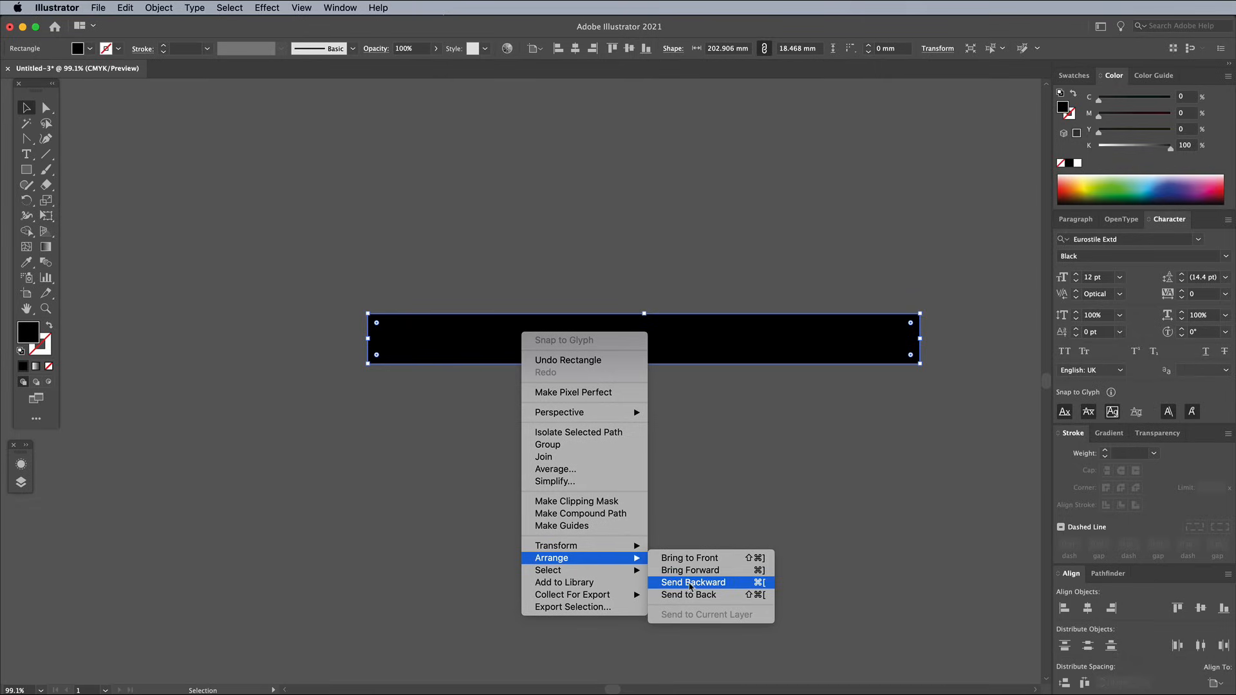
left_click(693, 582)
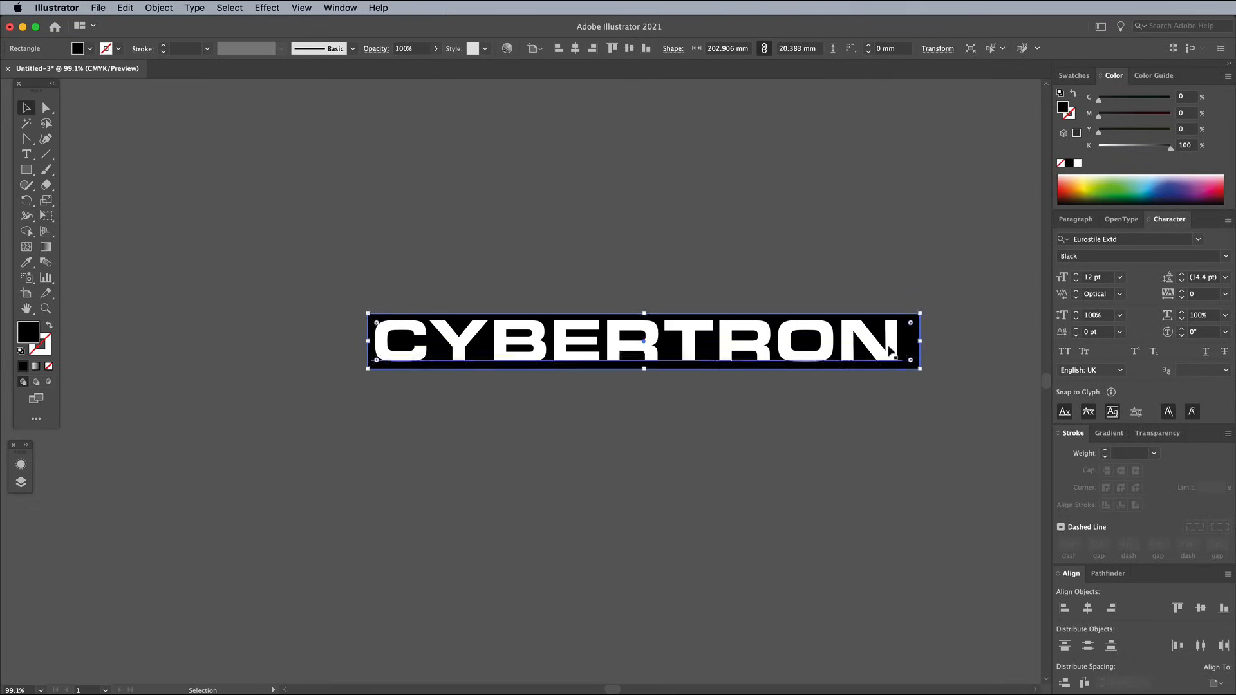
Select text and bar together and align their vertical centres via the Align panel.
left_click_drag(919, 341, 910, 341)
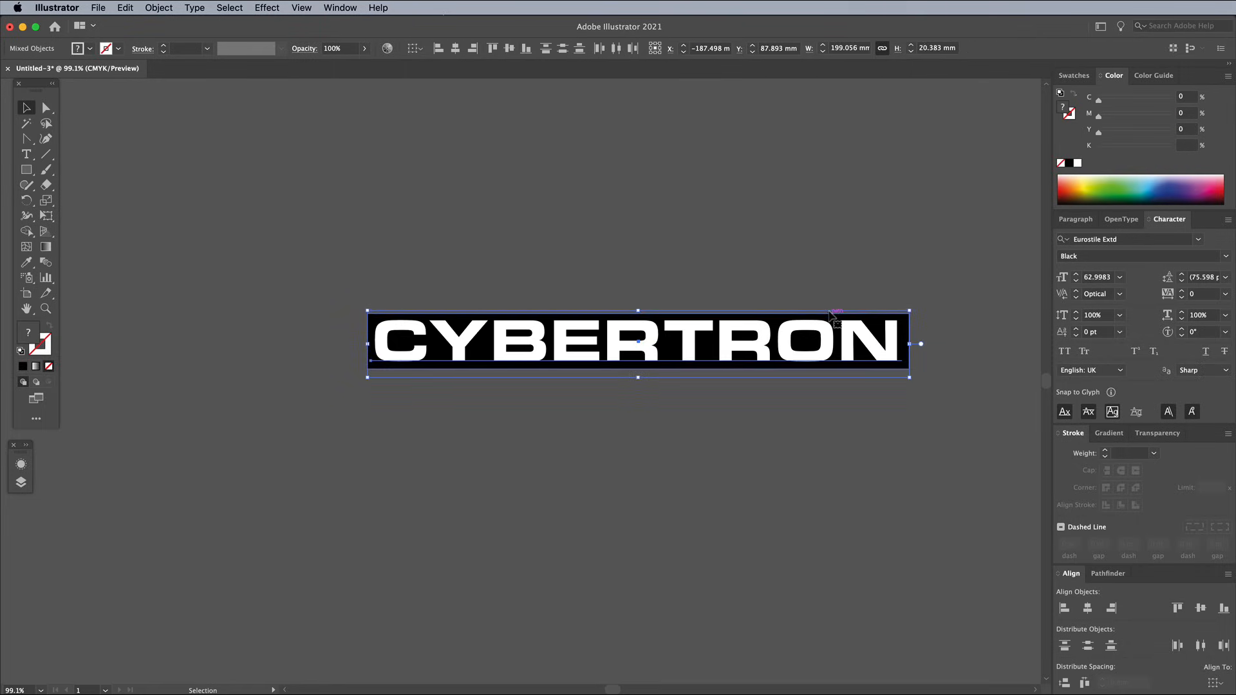
left_click(1198, 608)
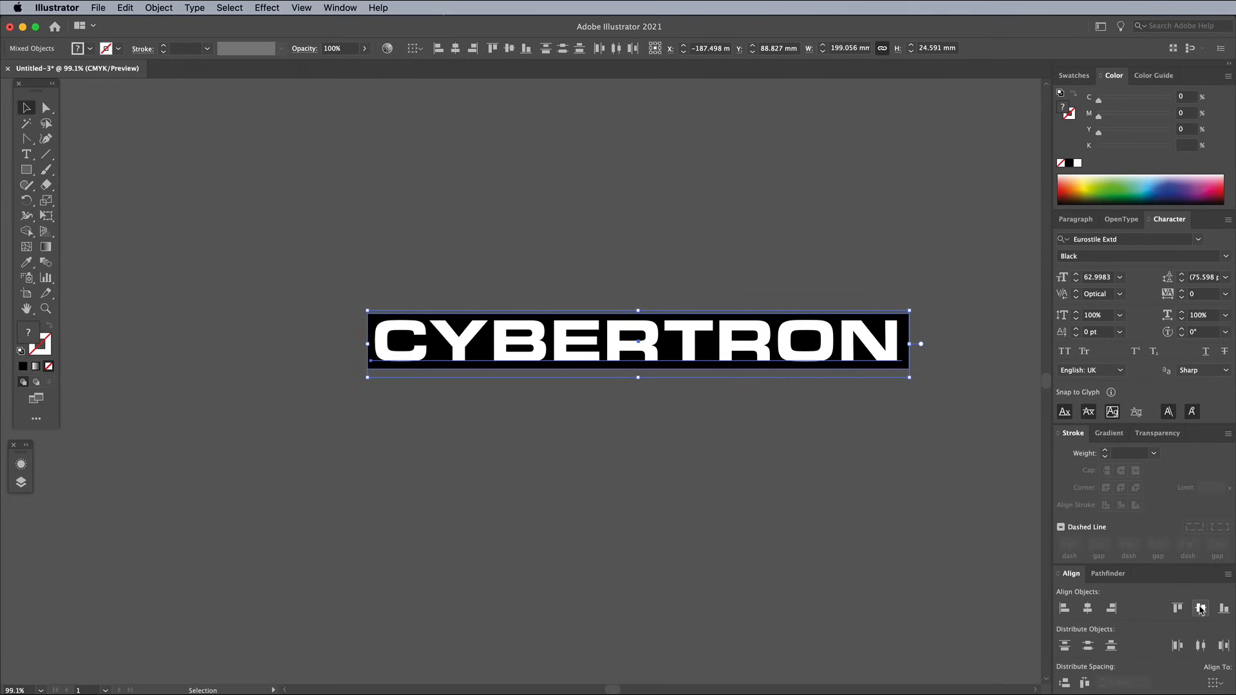
left_click(1199, 607)
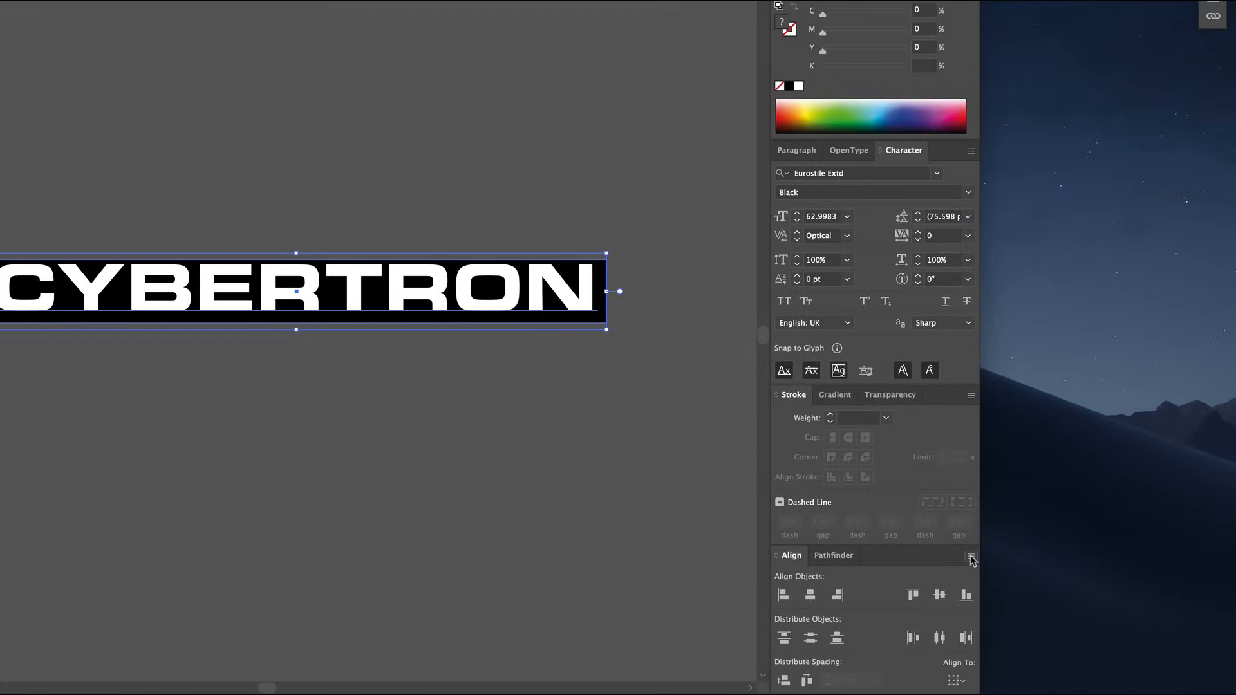
left_click(971, 560)
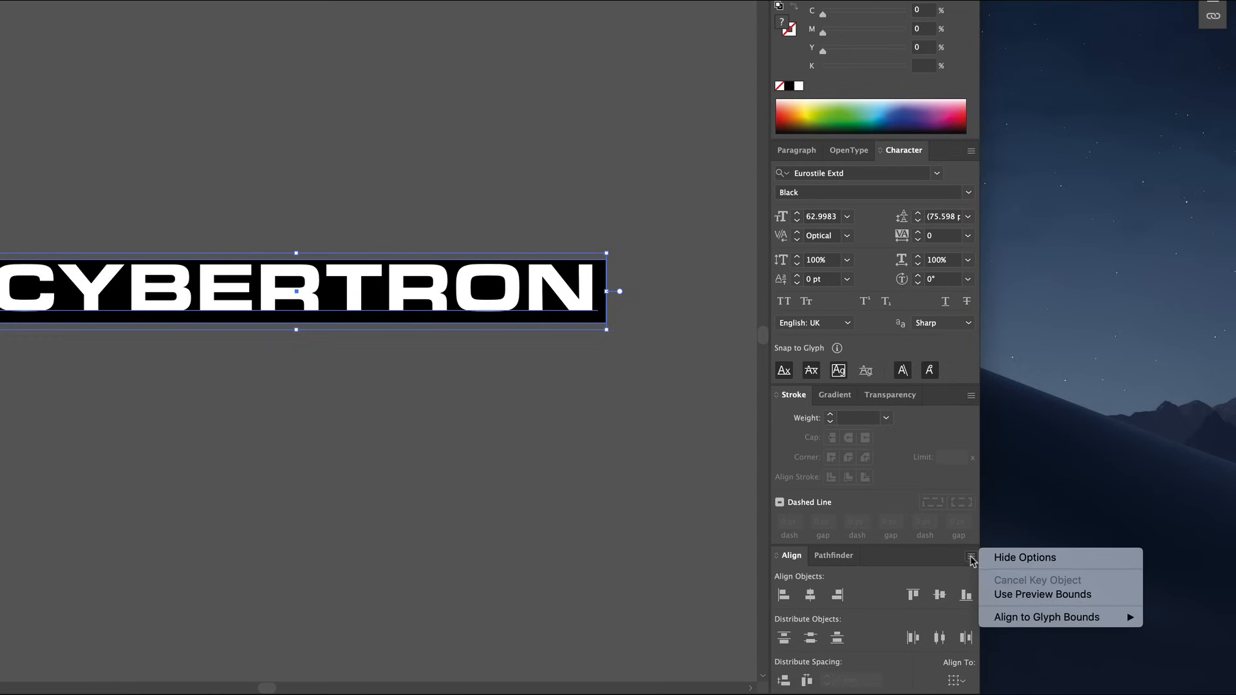
mouse_move(1046, 616)
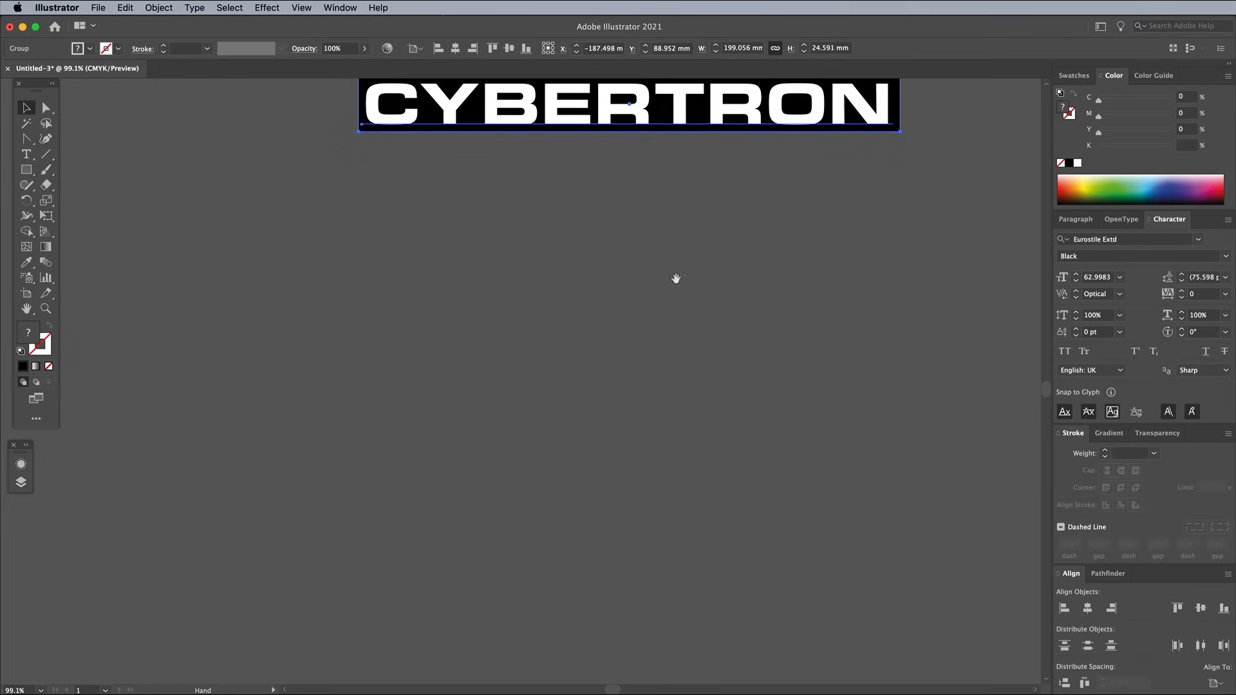
Option-drag the grouped title downward to leave a duplicate far below the original.
left_click_drag(628, 107, 629, 531)
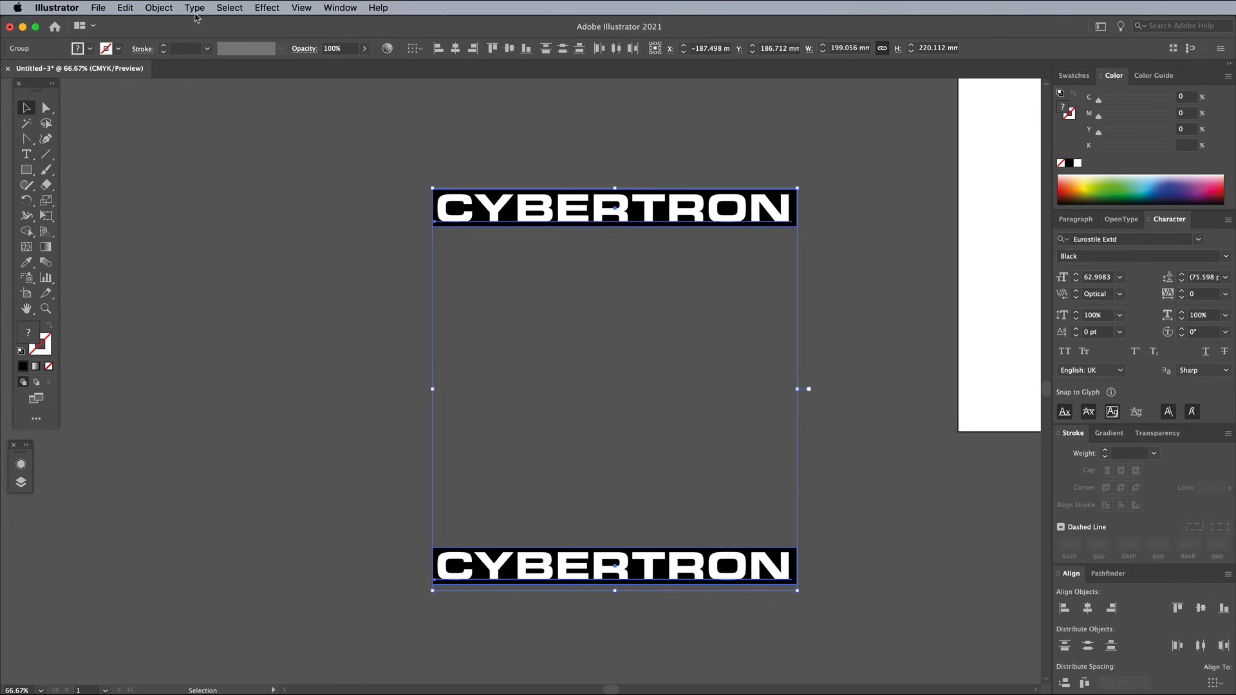
Blend the two titles and set Blend Options to Specified Steps of 20.
left_click(158, 8)
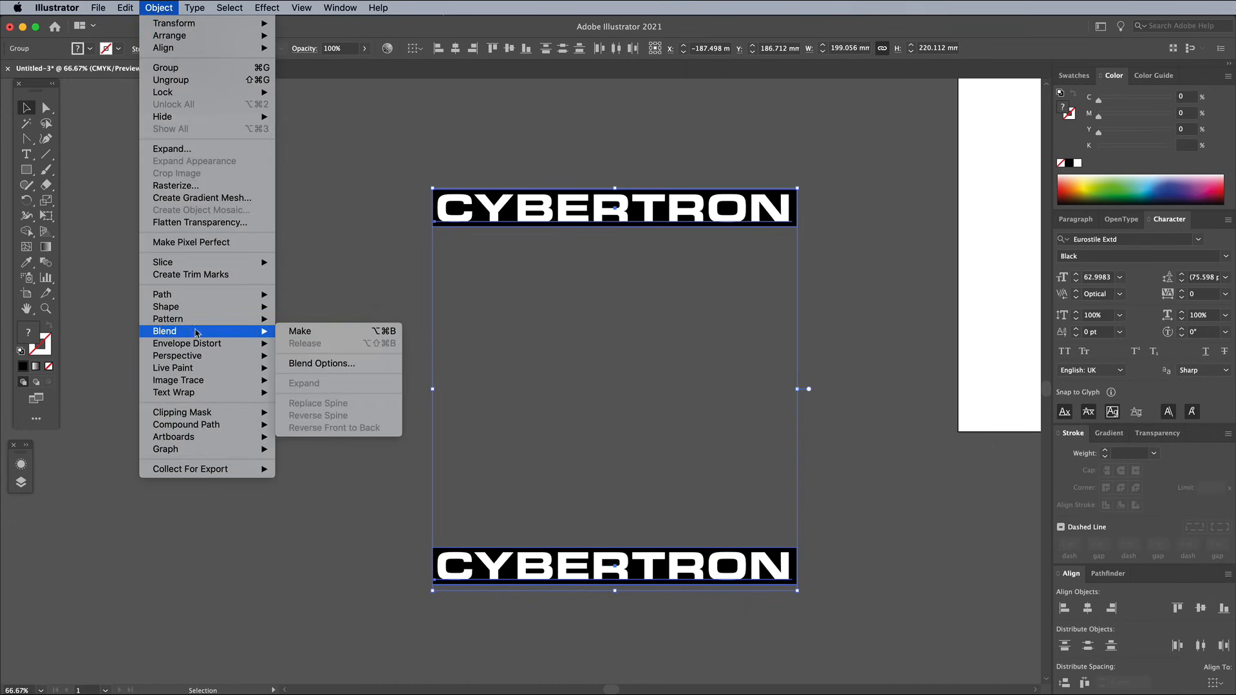
left_click(298, 330)
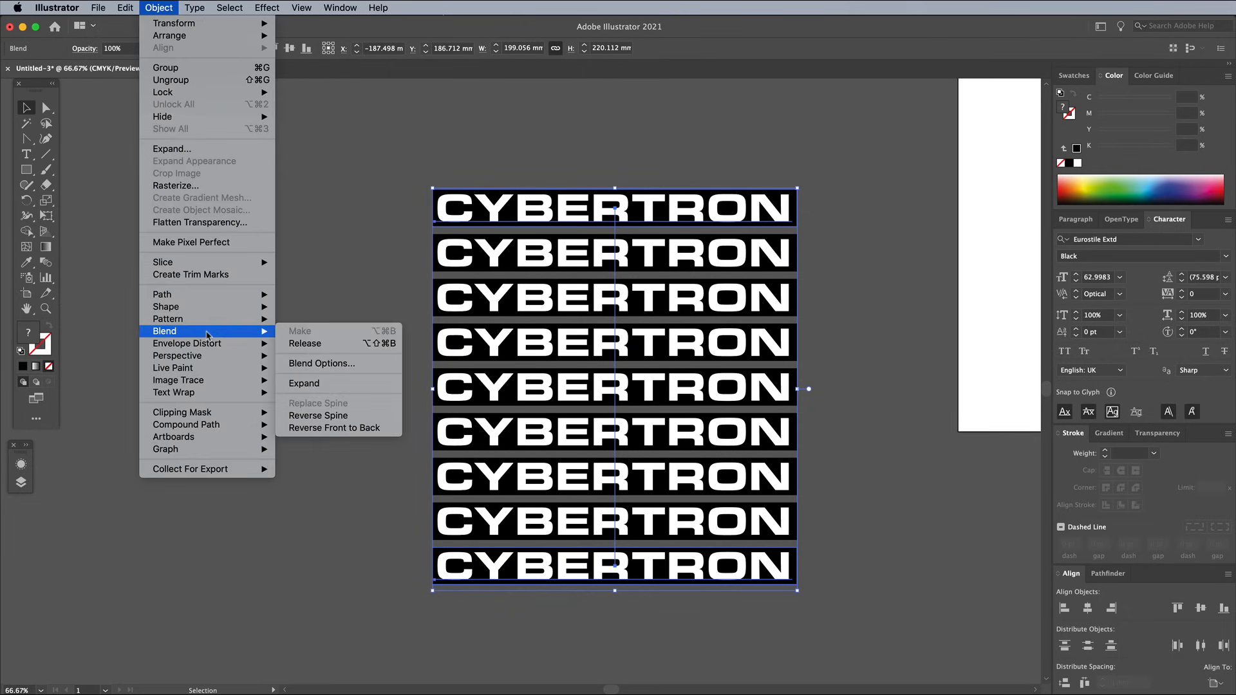
left_click(321, 363)
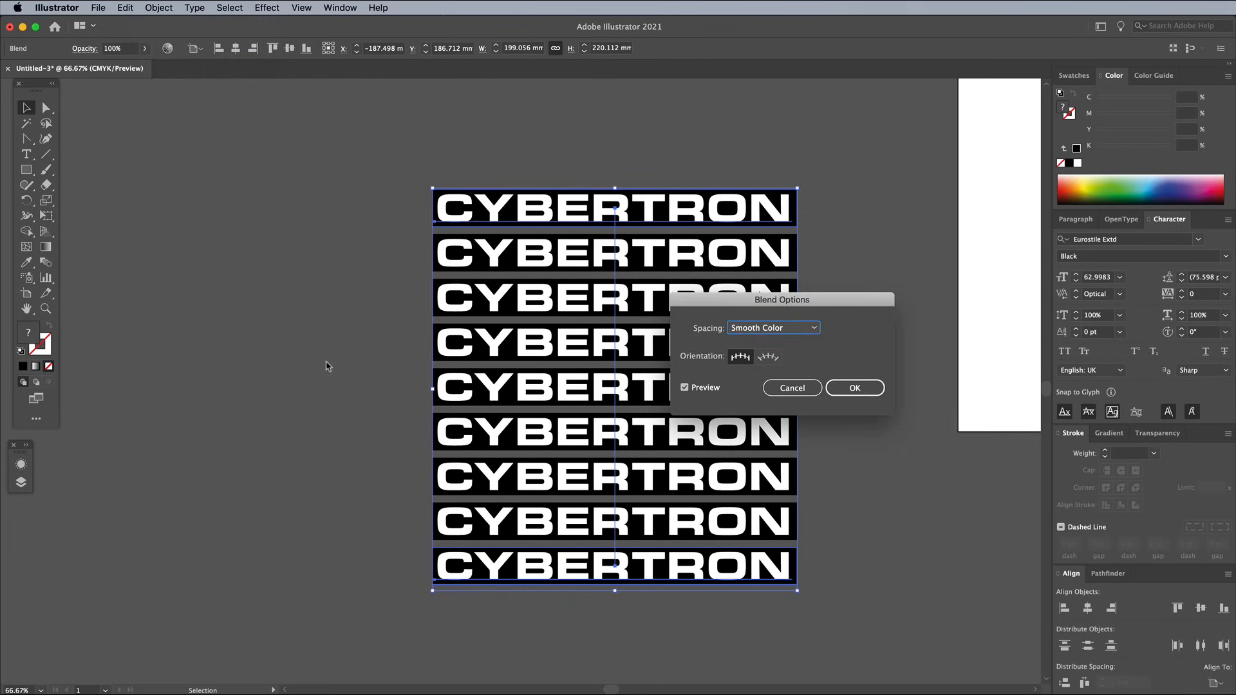
left_click(772, 327)
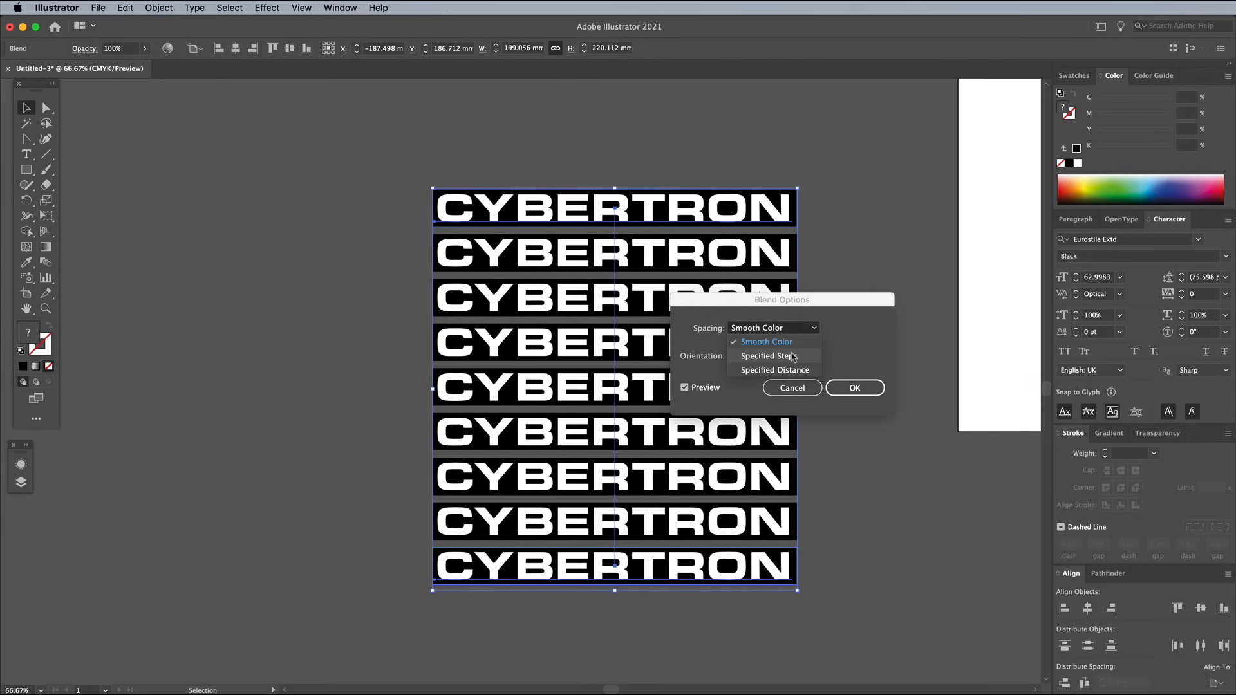
left_click(765, 355)
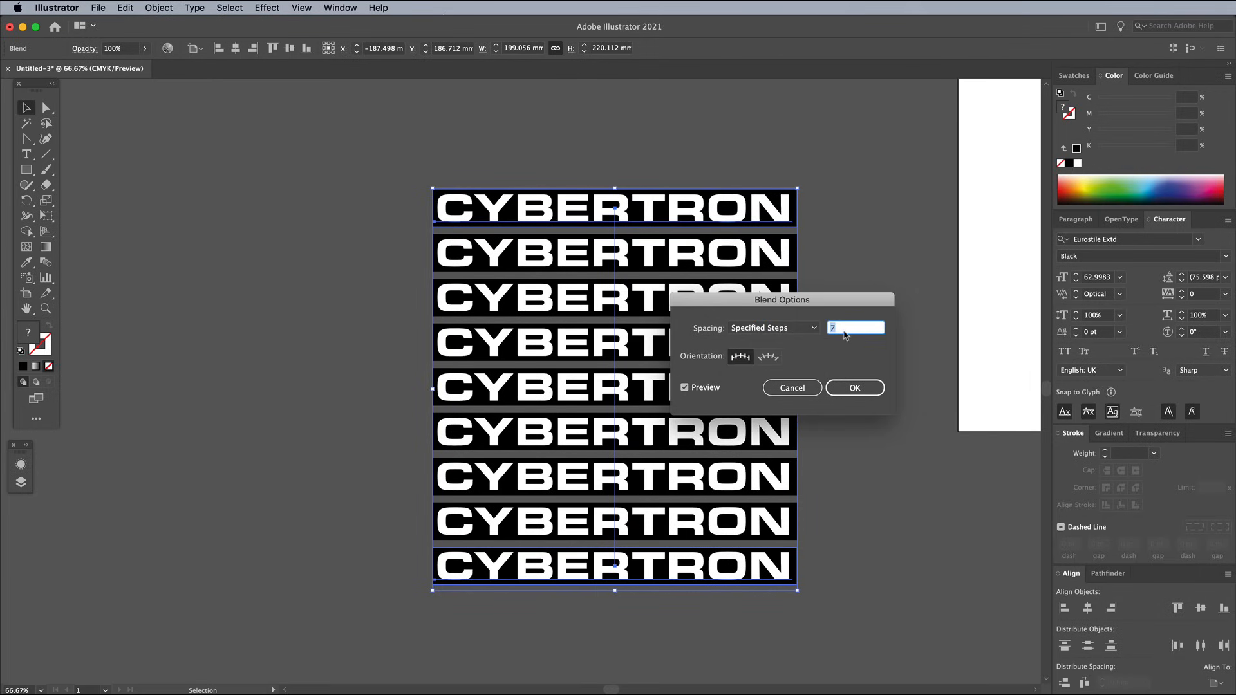
type("17")
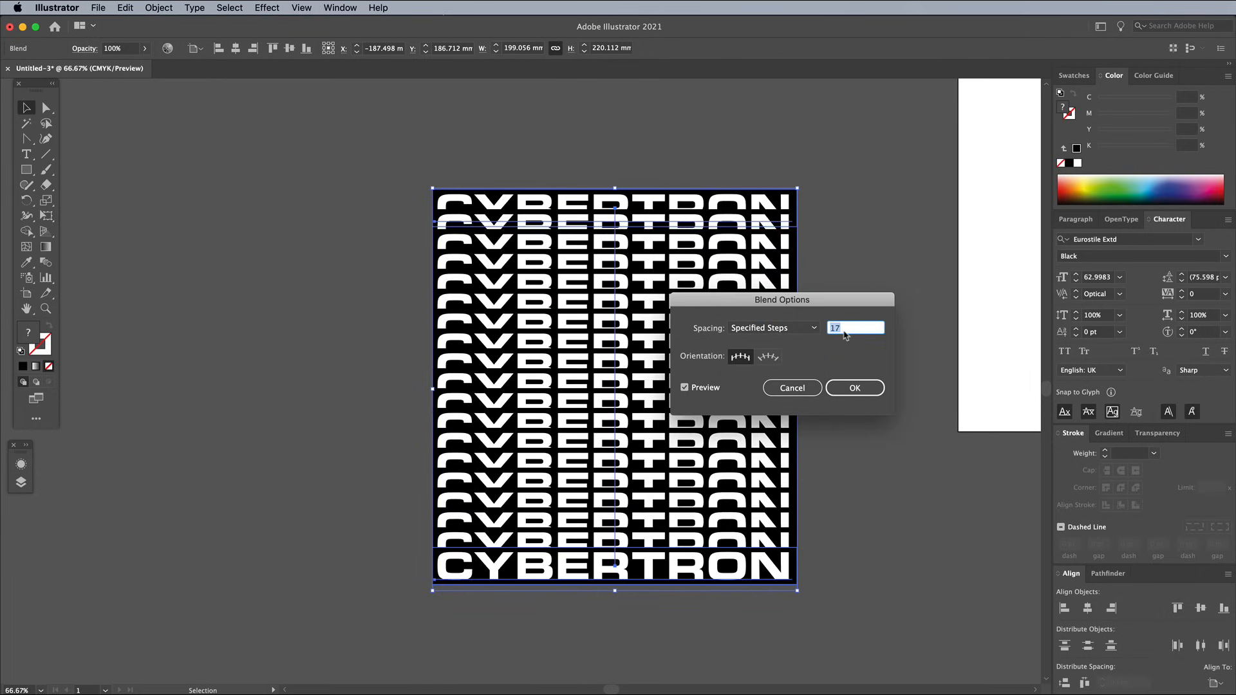
type("20")
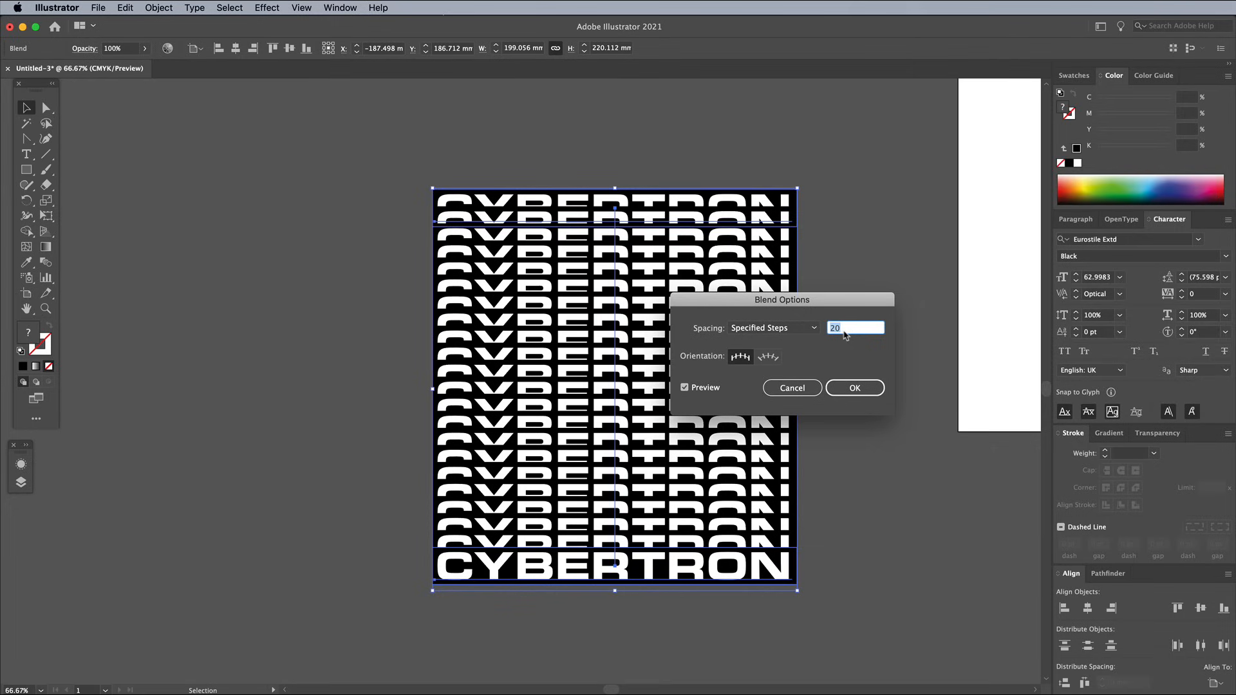
left_click(853, 387)
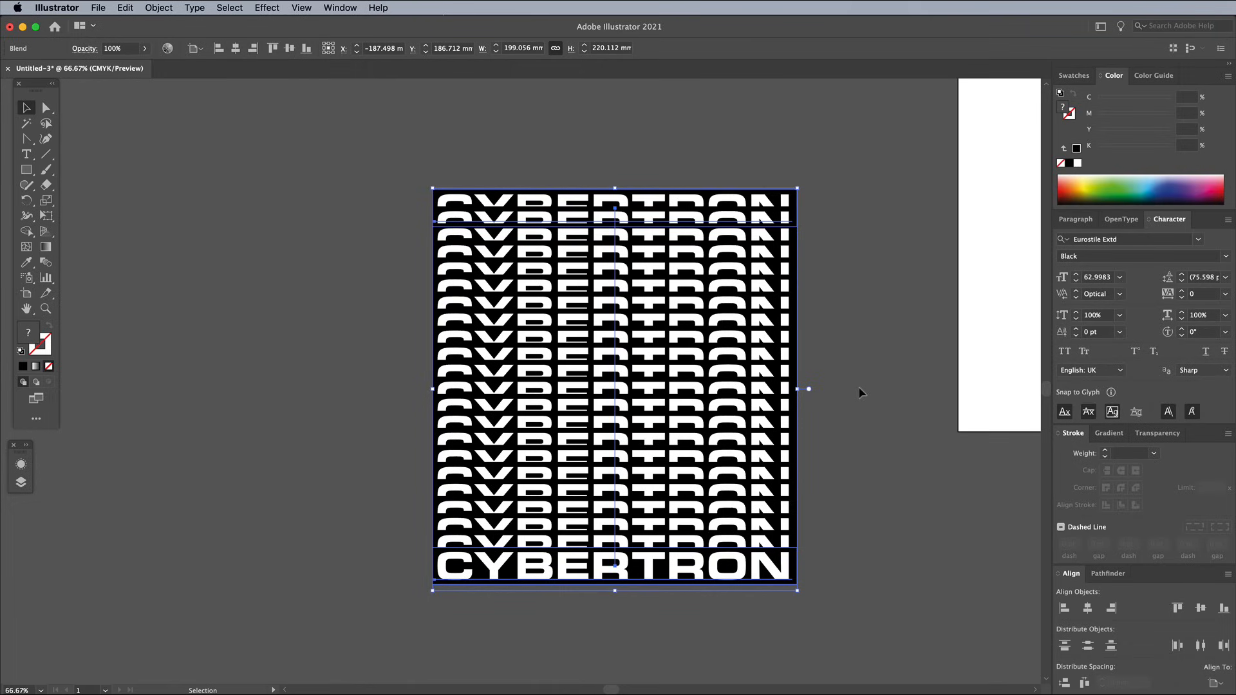
Deselect the blend and switch to the Anchor Point Tool from the Pen flyout.
left_click(386, 332)
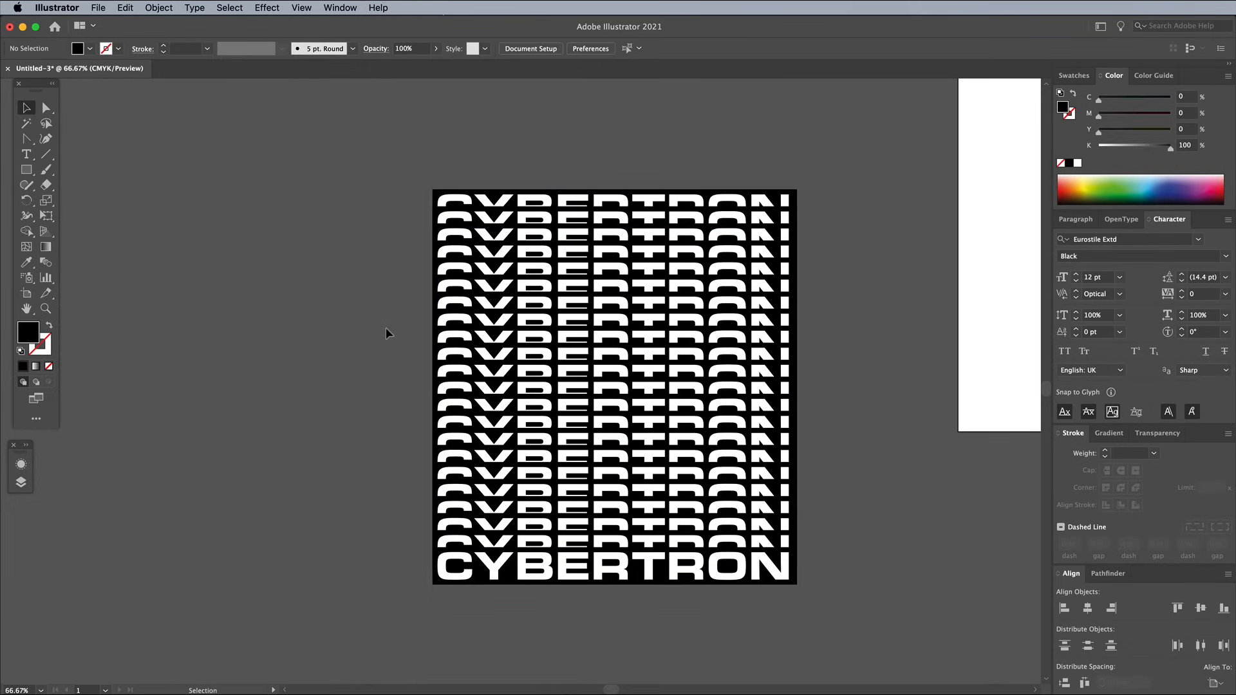
left_click(26, 139)
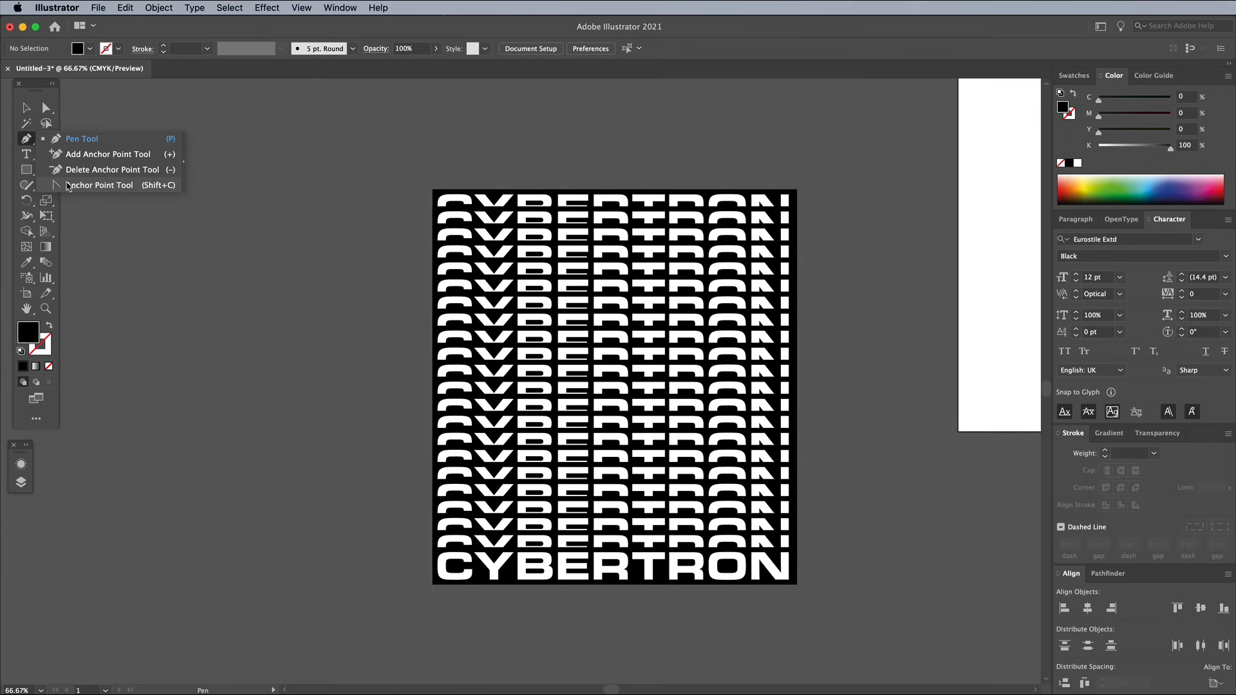
left_click(100, 184)
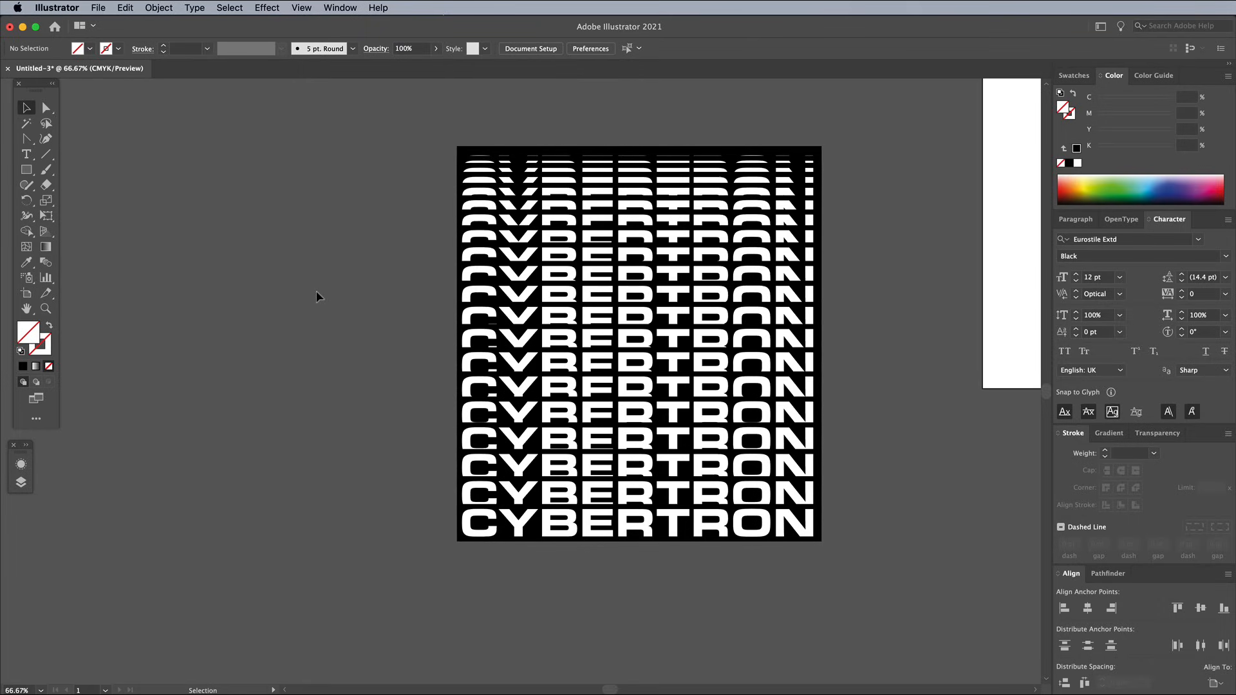
mouse_move(150, 234)
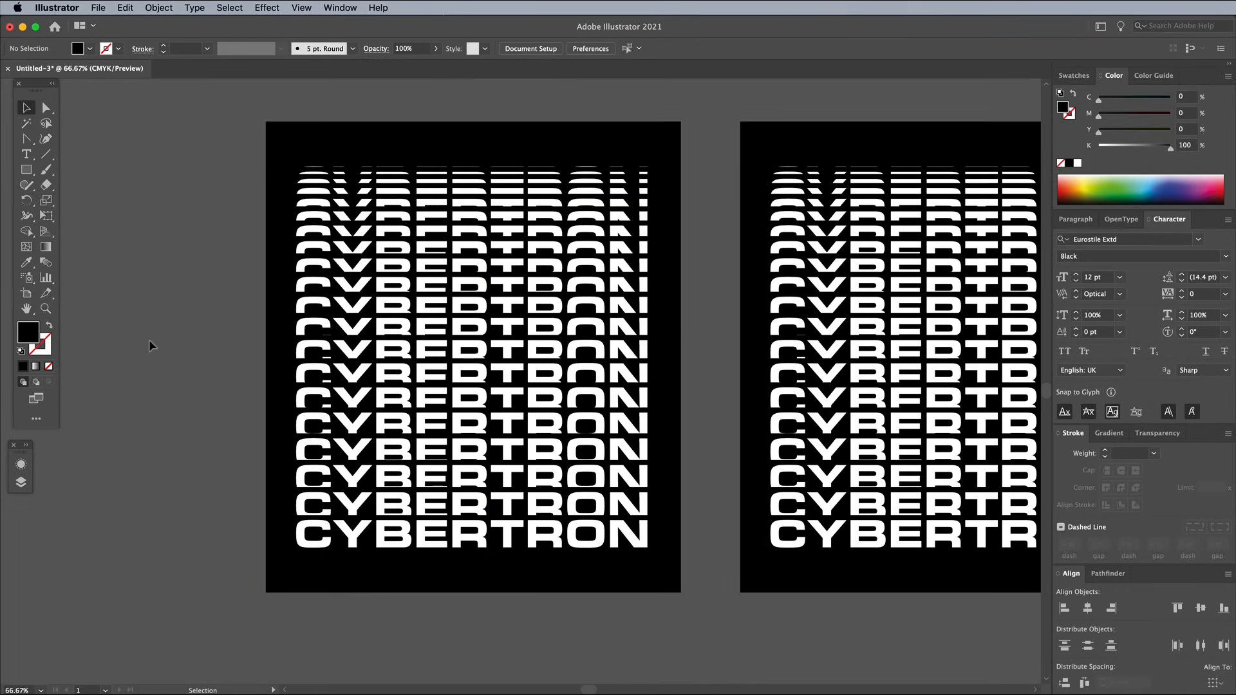
Swap fill and stroke on the bottom CYBERTRON so it becomes a white outline.
left_click(47, 108)
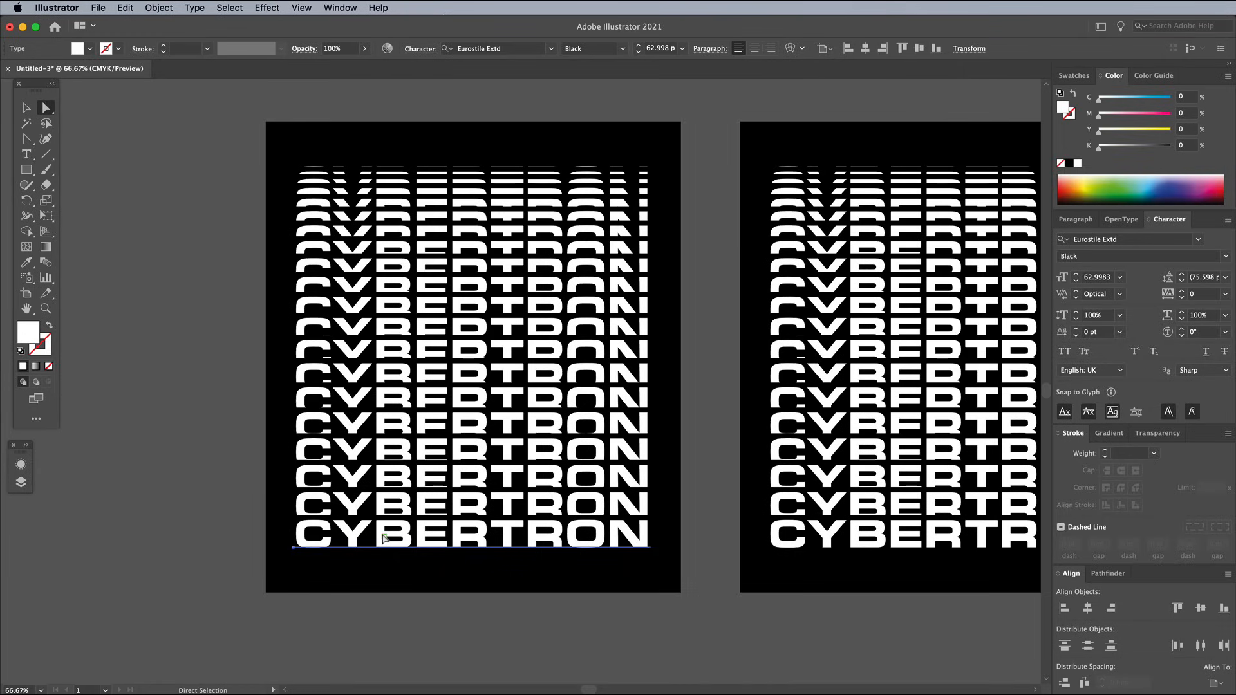
left_click(41, 332)
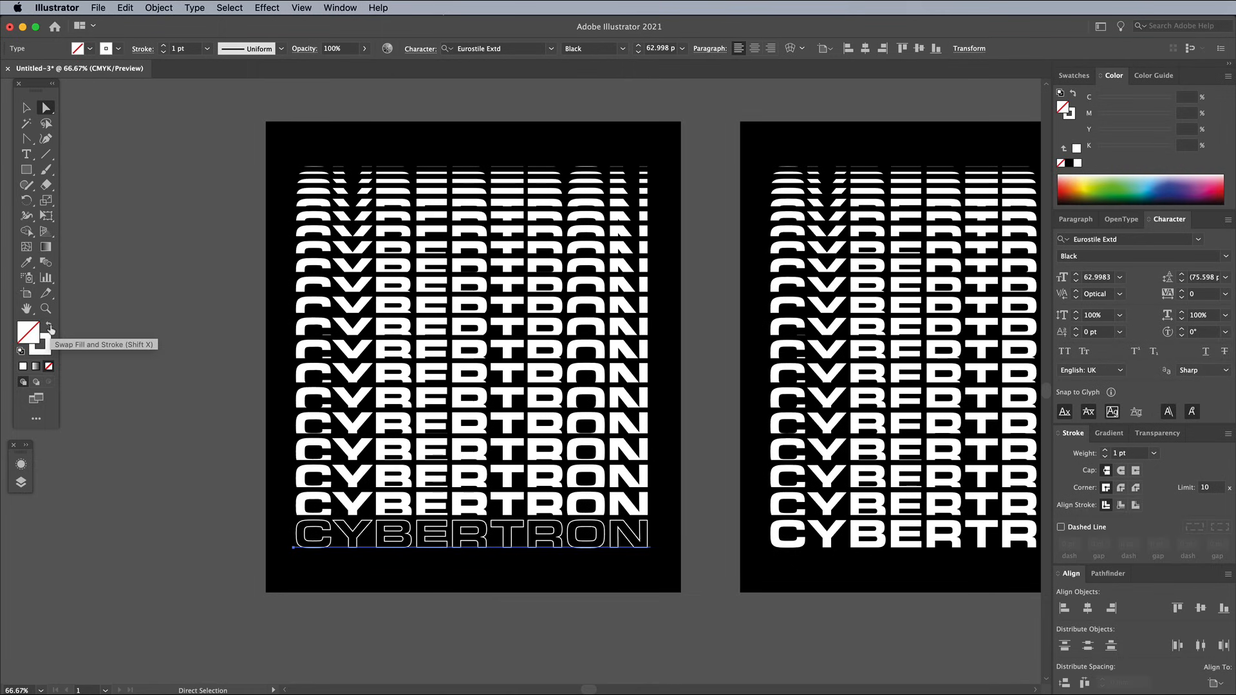
left_click(27, 108)
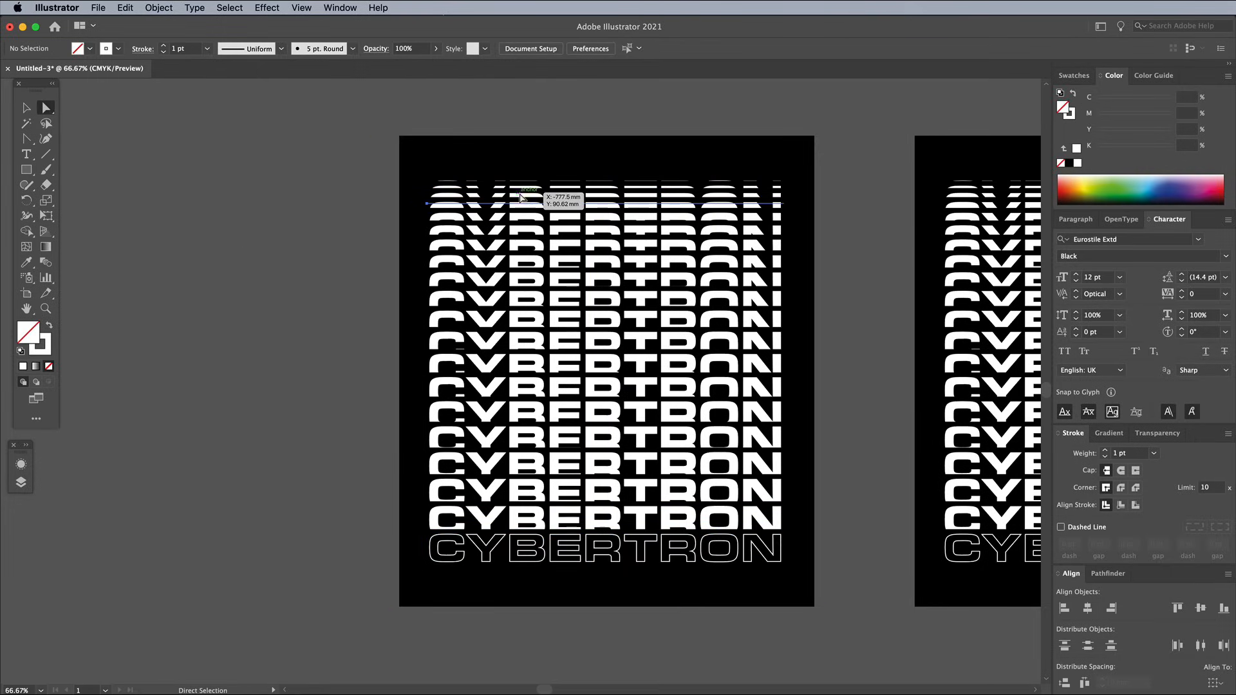
Select the blend's bottom word and swap fill and stroke across every CYBERTRON row.
left_click(44, 334)
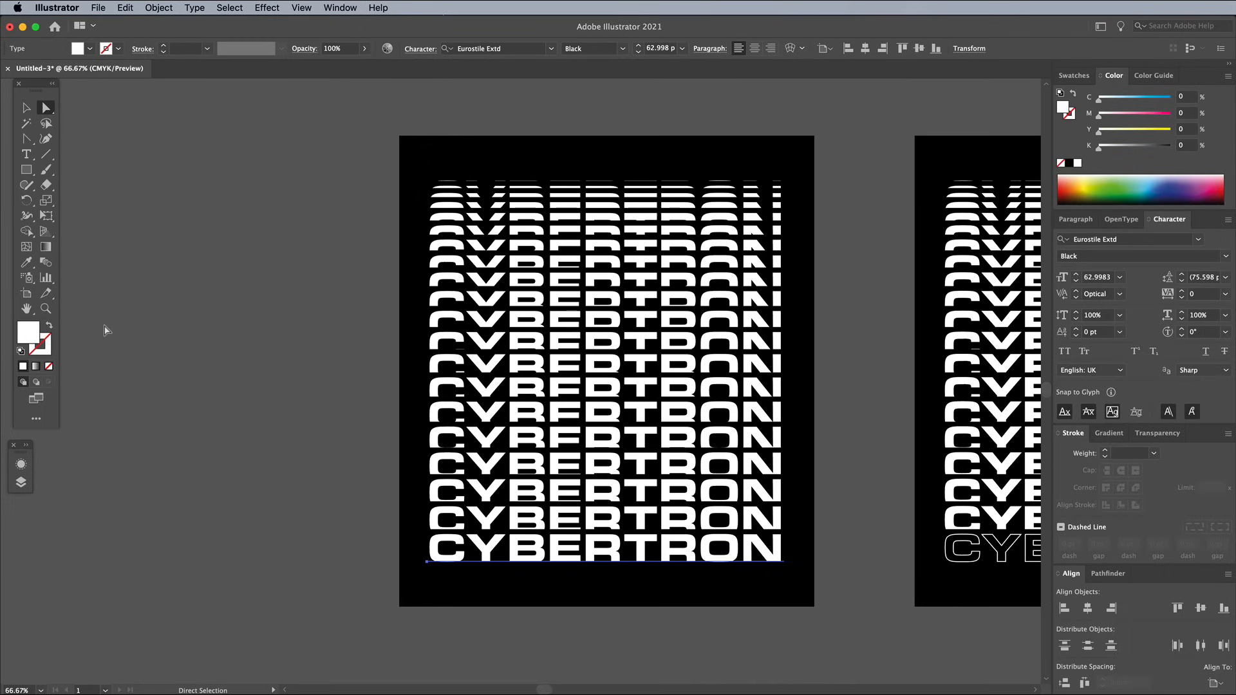
left_click(602, 548)
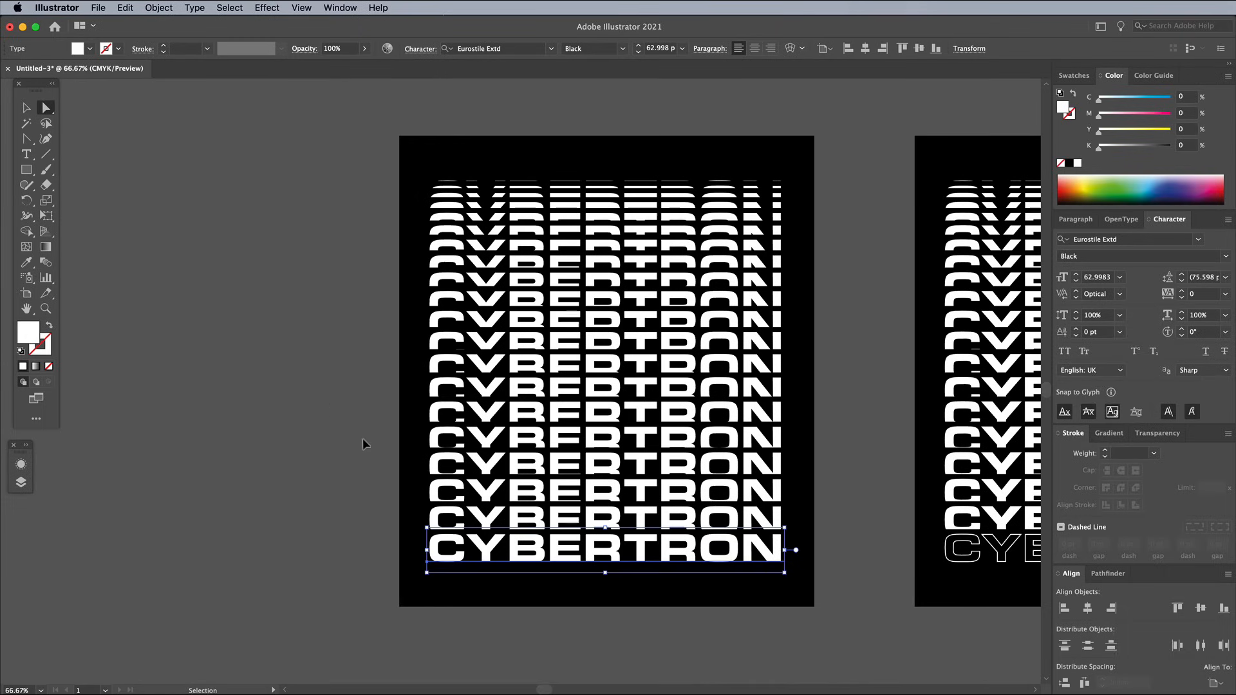
left_click(124, 8)
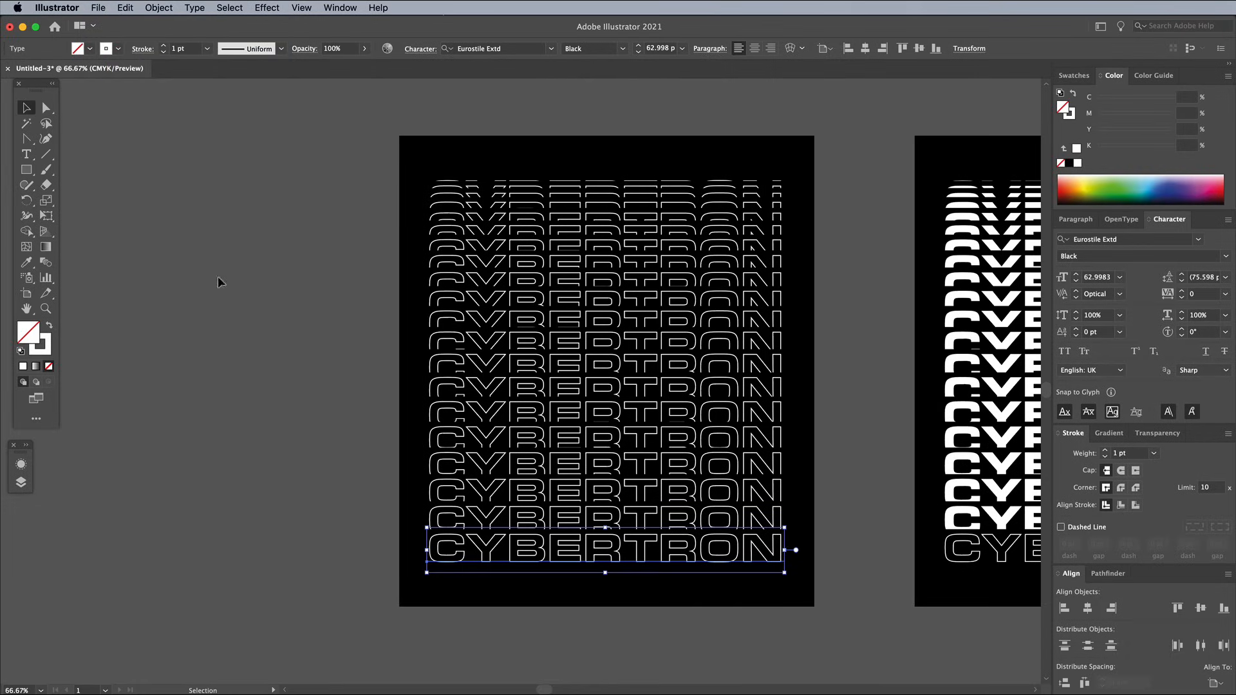
left_click(124, 8)
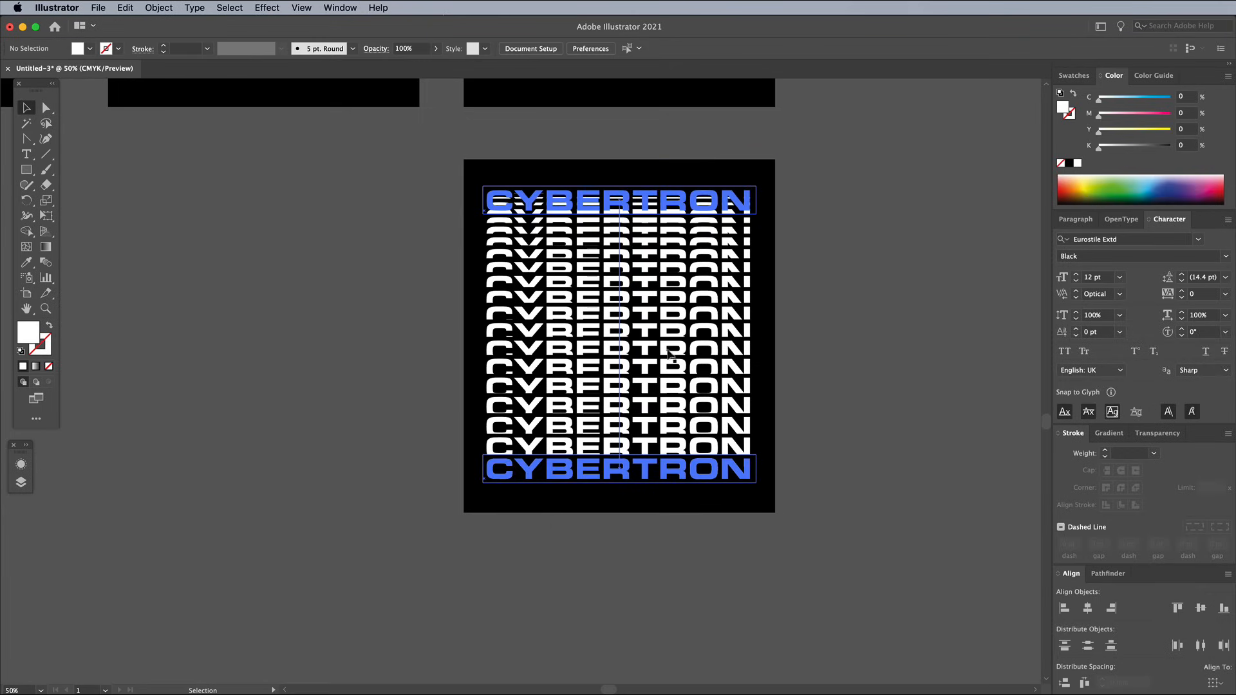
Isolate the selected blend group so its top word can be moved down.
right_click(627, 334)
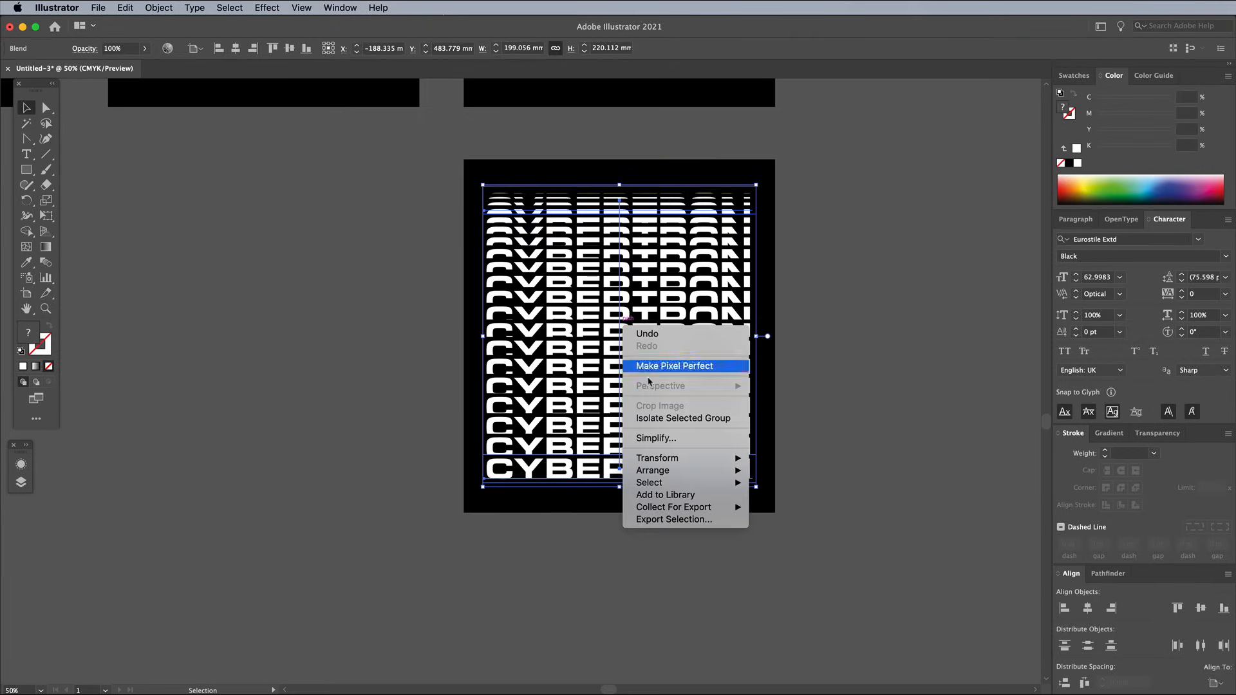
left_click(673, 365)
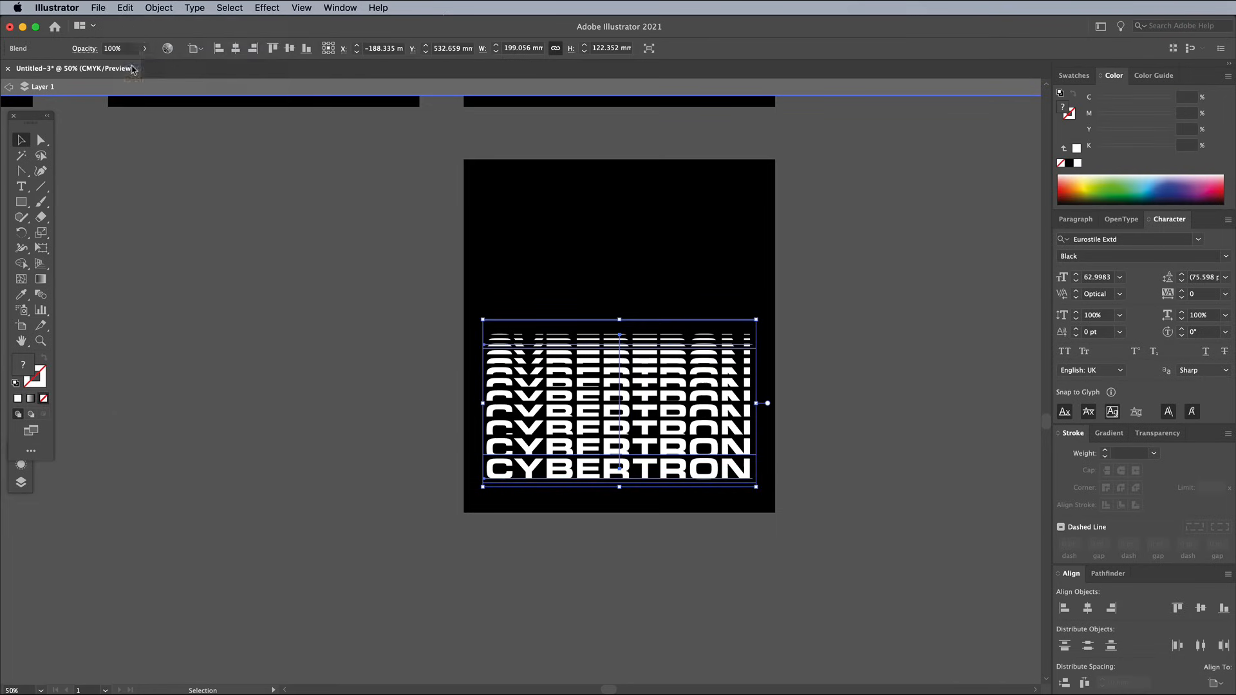
Reflect the shortened blend across the horizontal axis so it hangs upside down below.
left_click(159, 7)
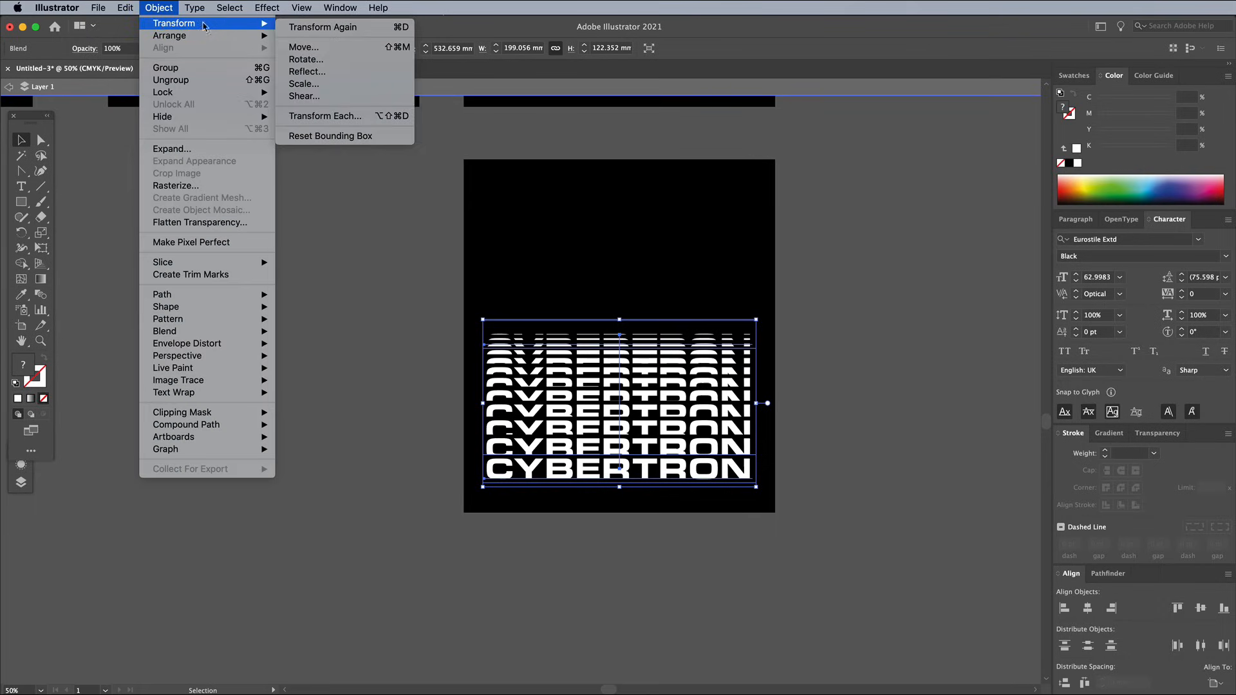
left_click(306, 72)
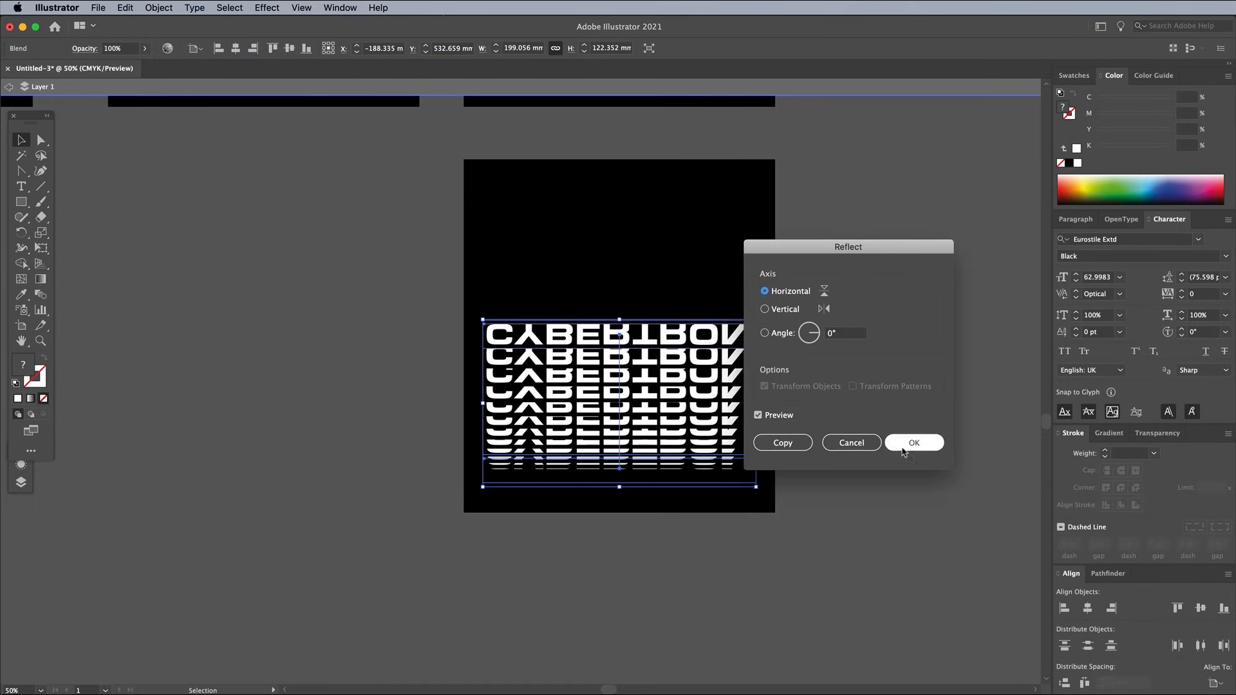
left_click(914, 441)
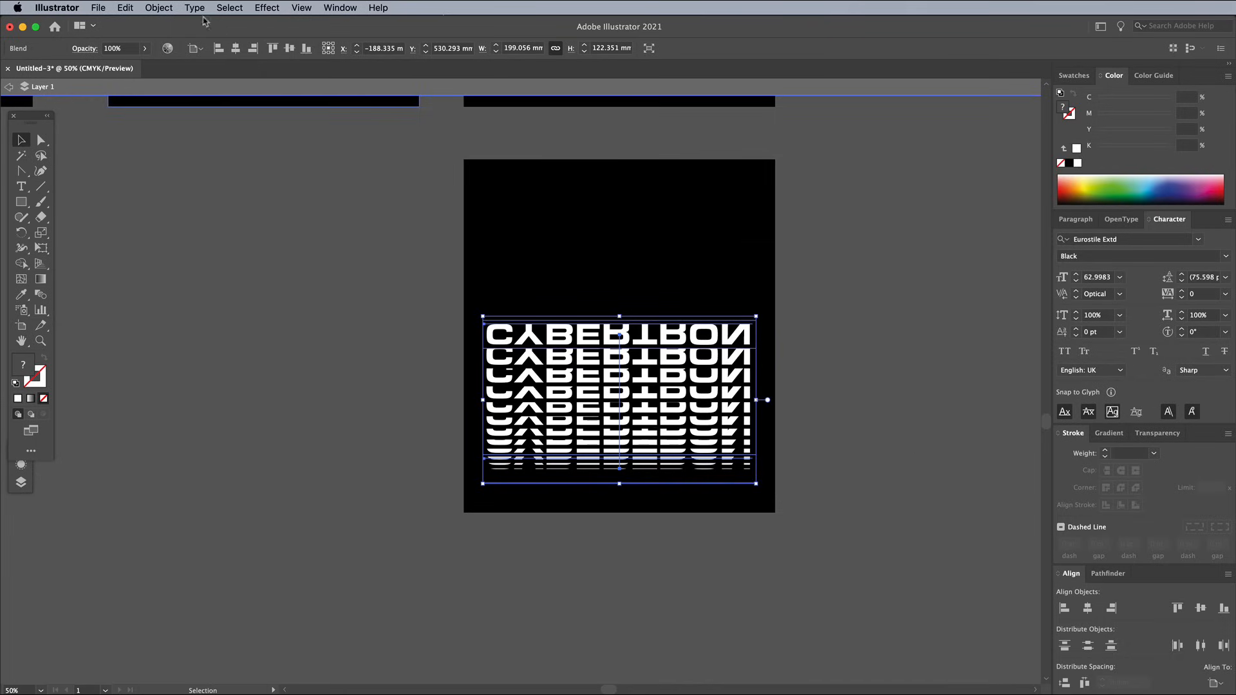
left_click(125, 8)
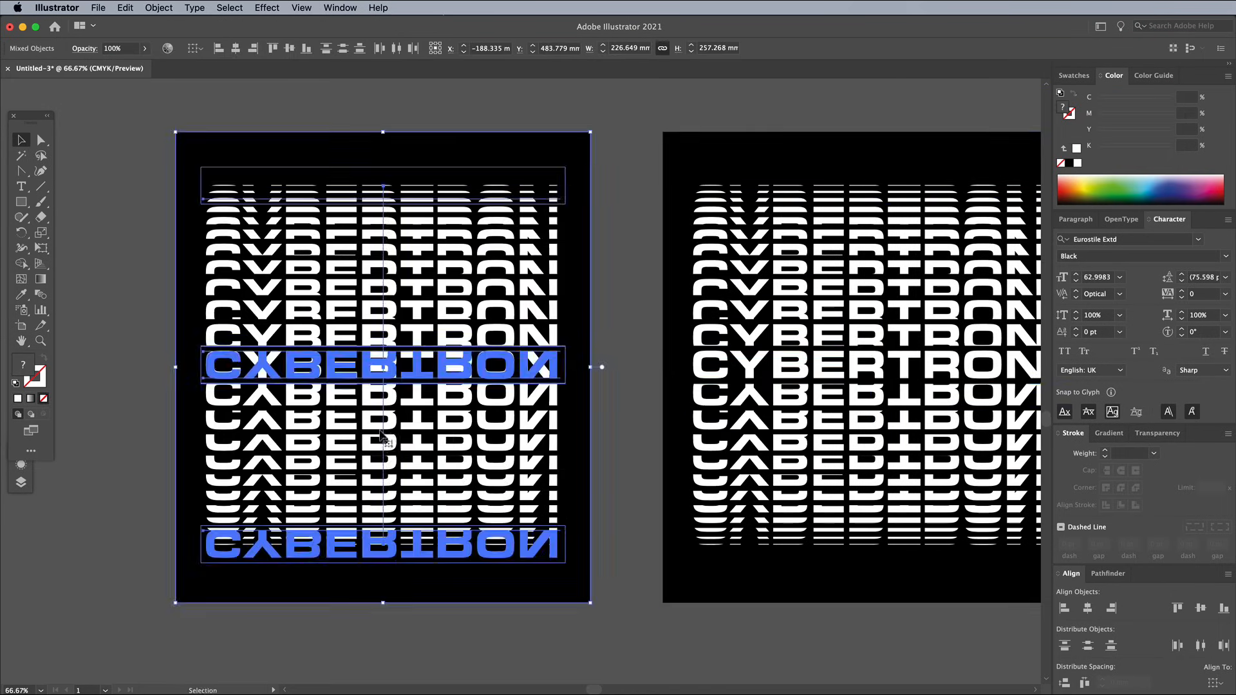
Swap fill and stroke on the upper blend's centre word so the upright rows become outlines.
left_click(350, 323)
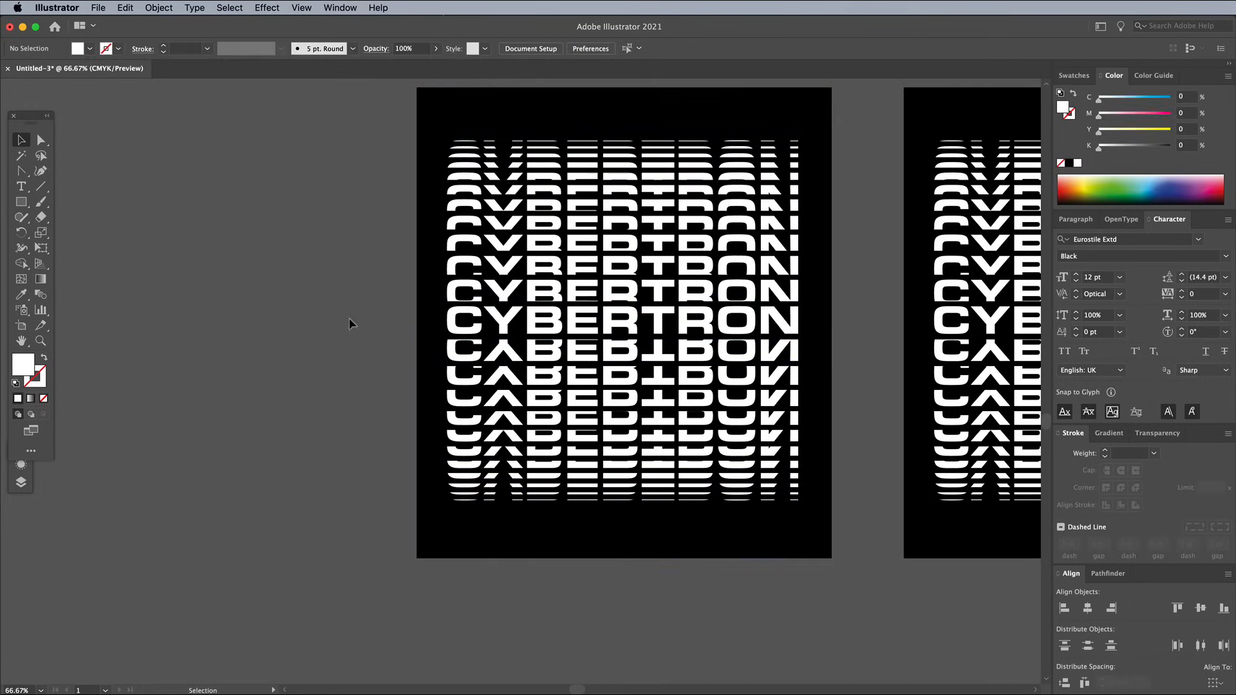
left_click(41, 155)
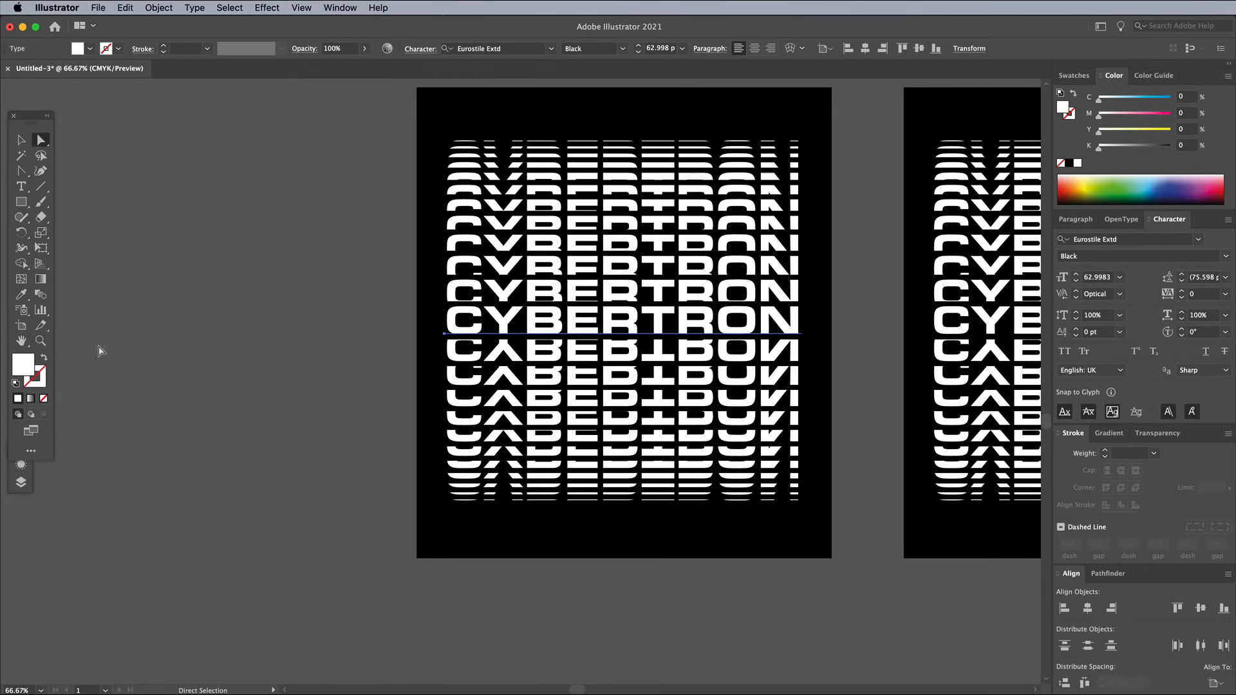
left_click(43, 361)
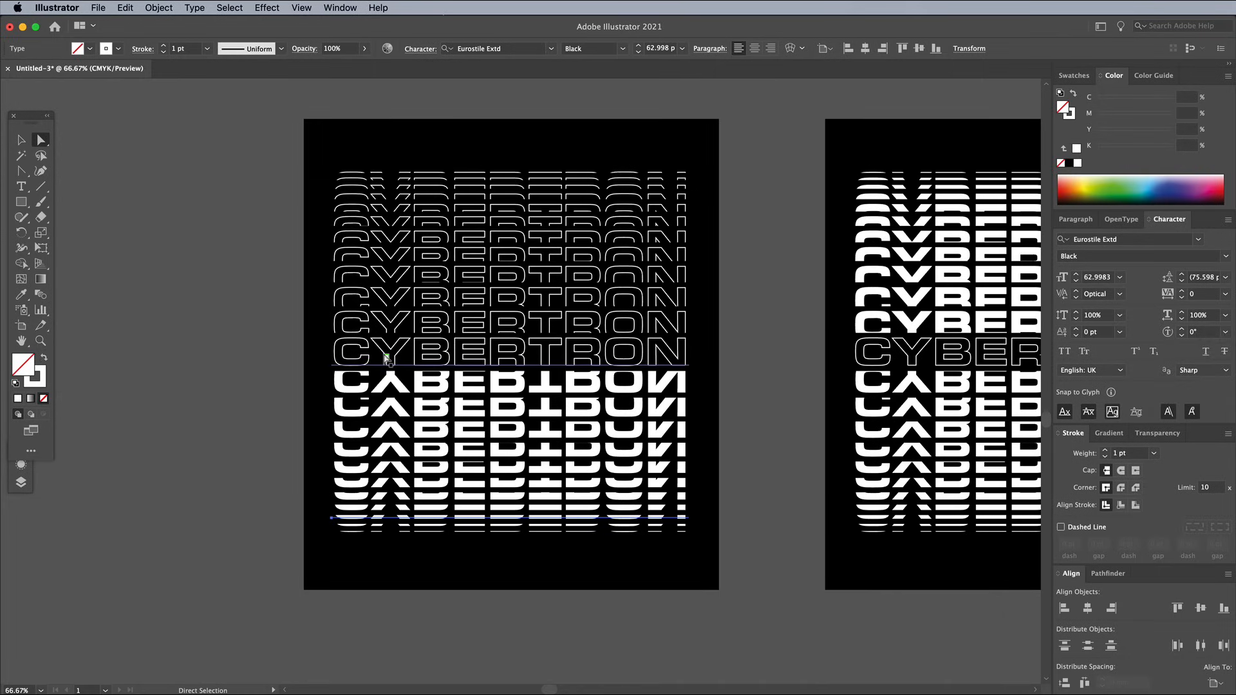
mouse_move(422, 356)
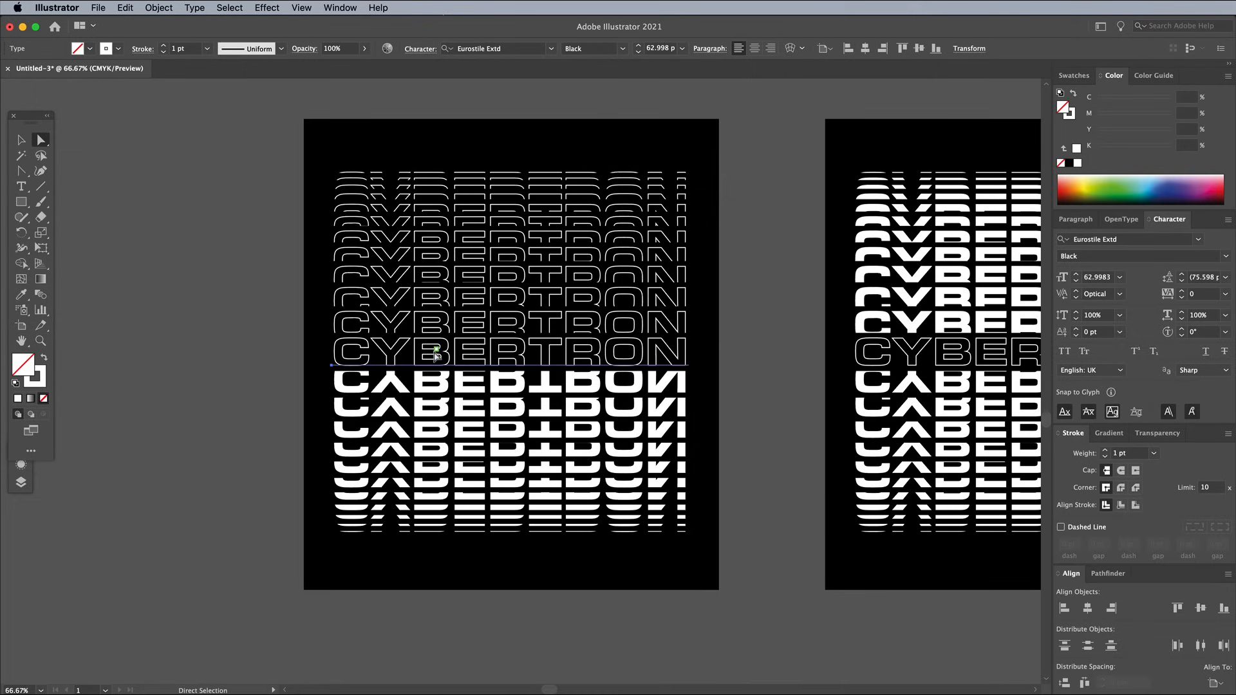
mouse_move(157, 23)
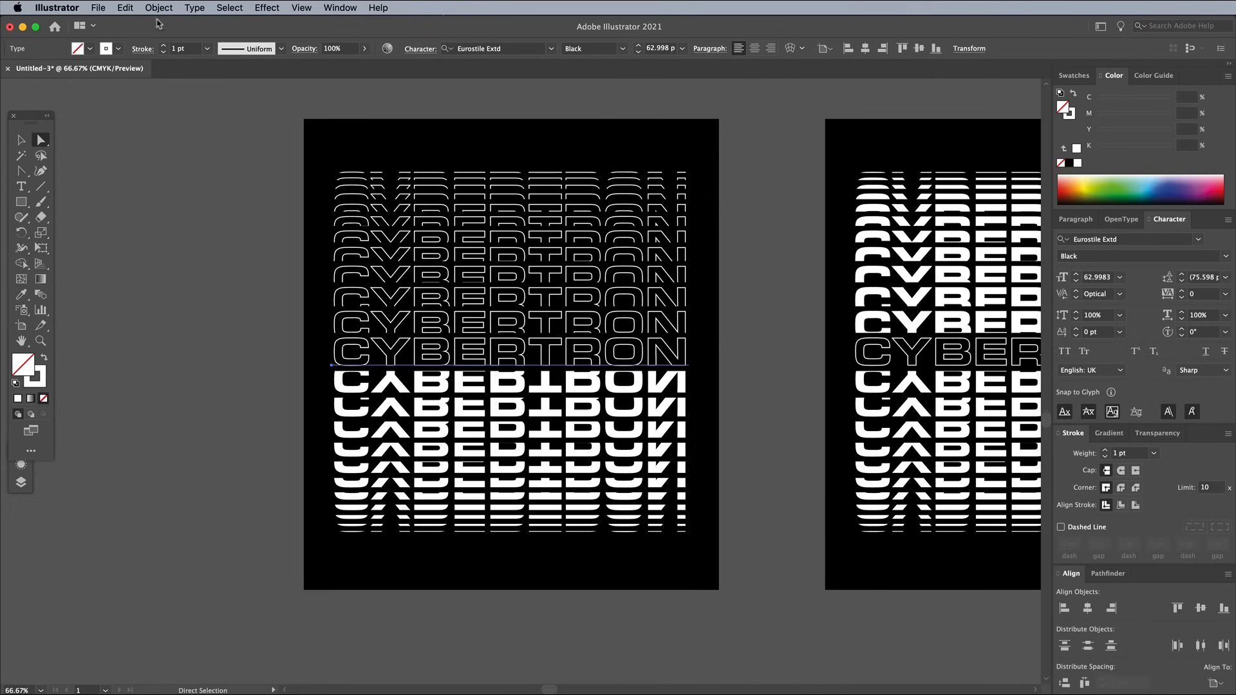
Lock the selection, outline the lower mirrored rows, and fill the centre CYBERTRON solid white.
left_click(158, 8)
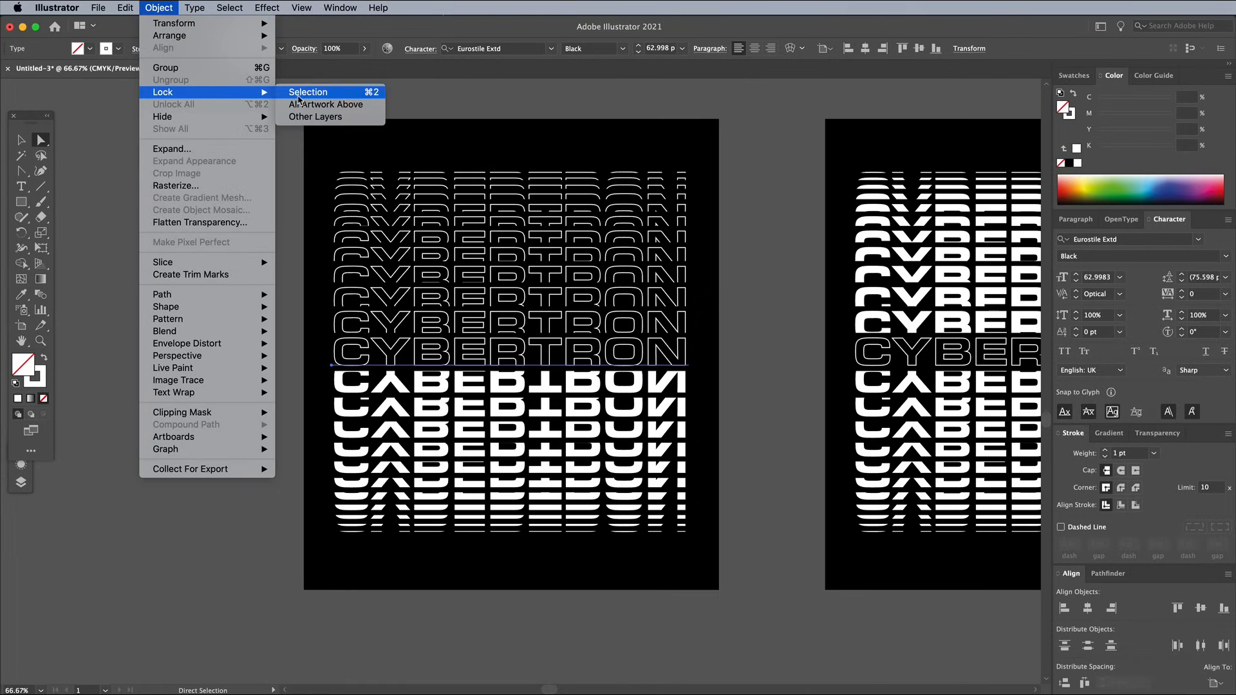
left_click(308, 91)
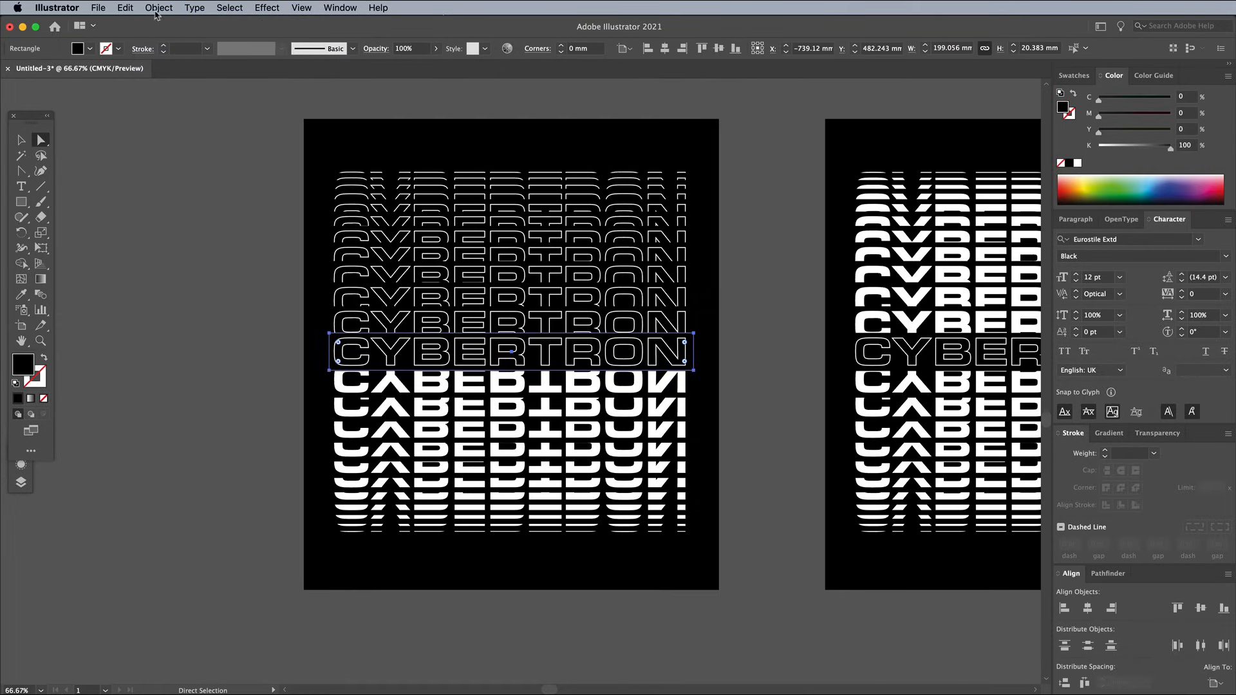
left_click(158, 8)
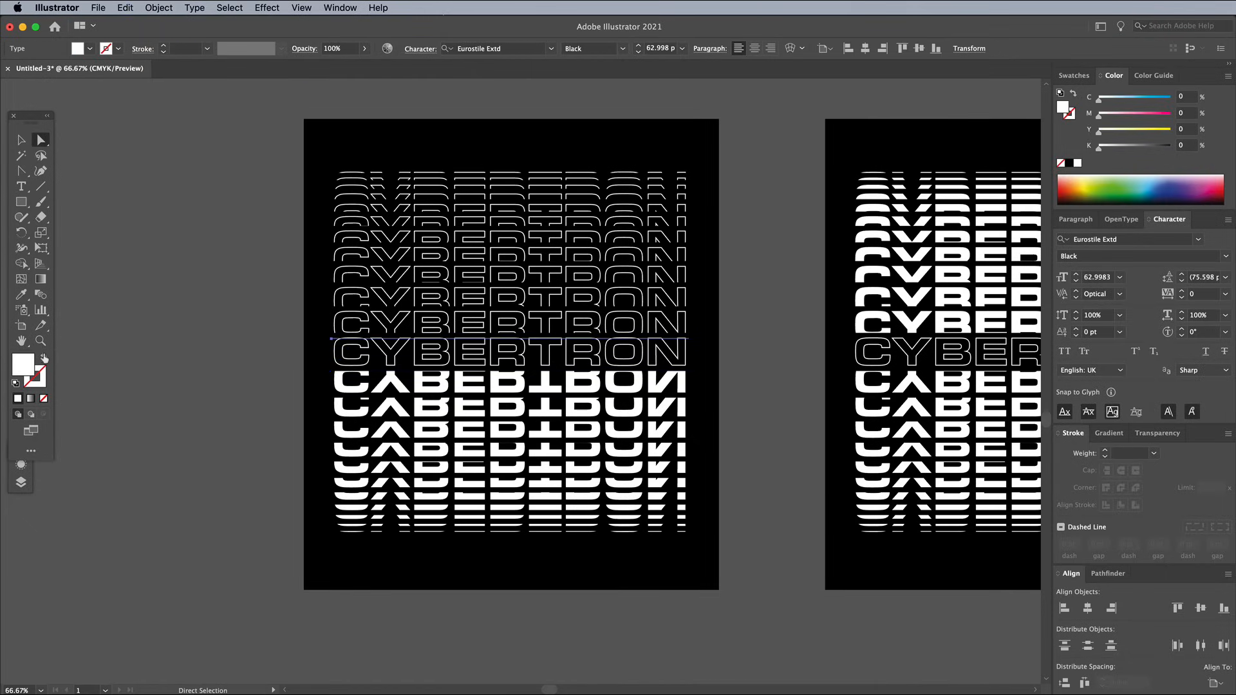
left_click(158, 8)
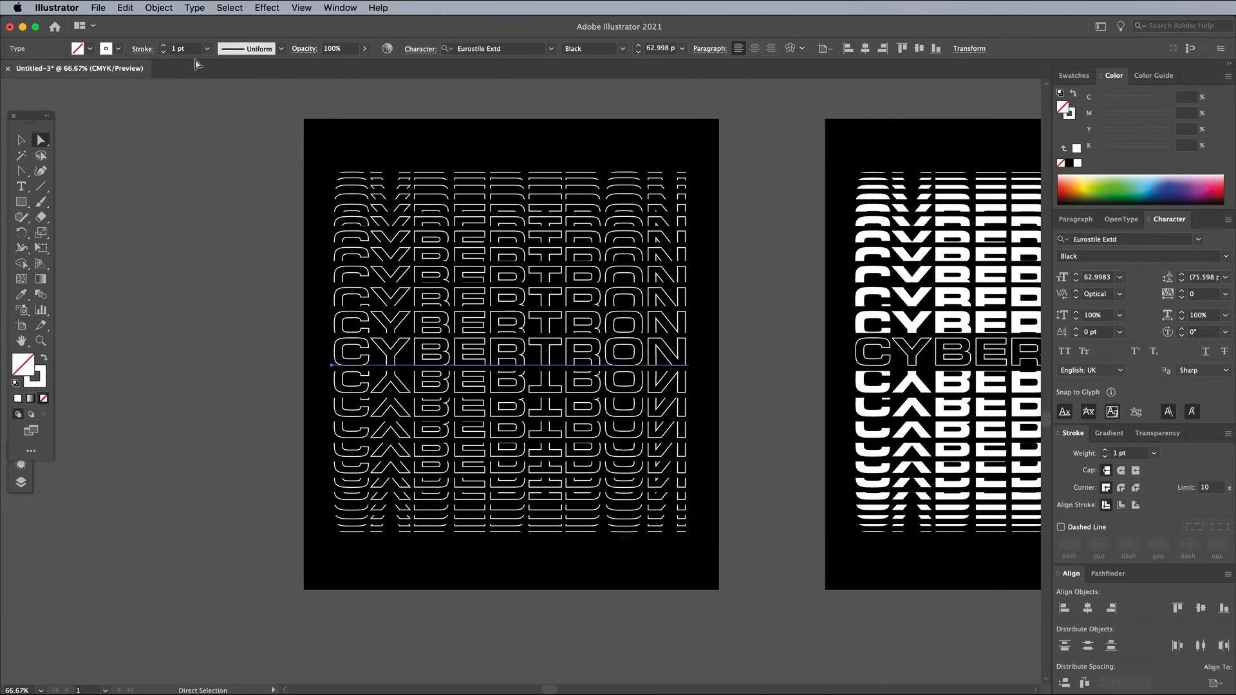
mouse_move(58, 115)
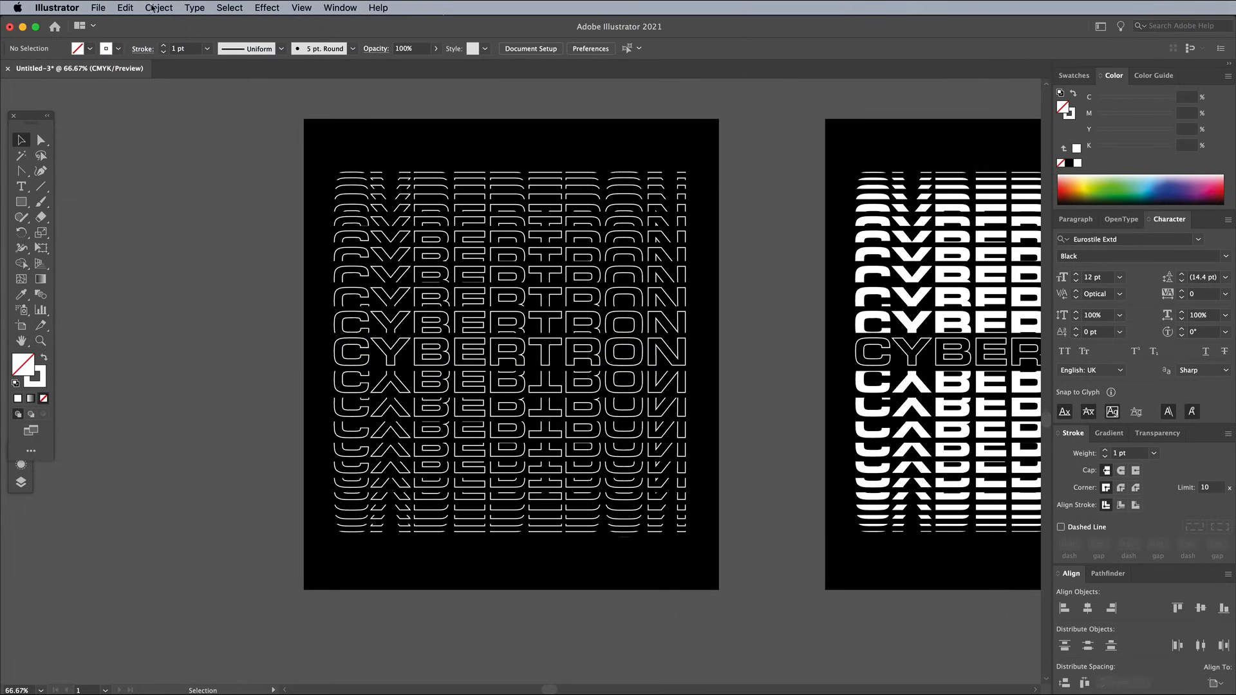
left_click(511, 351)
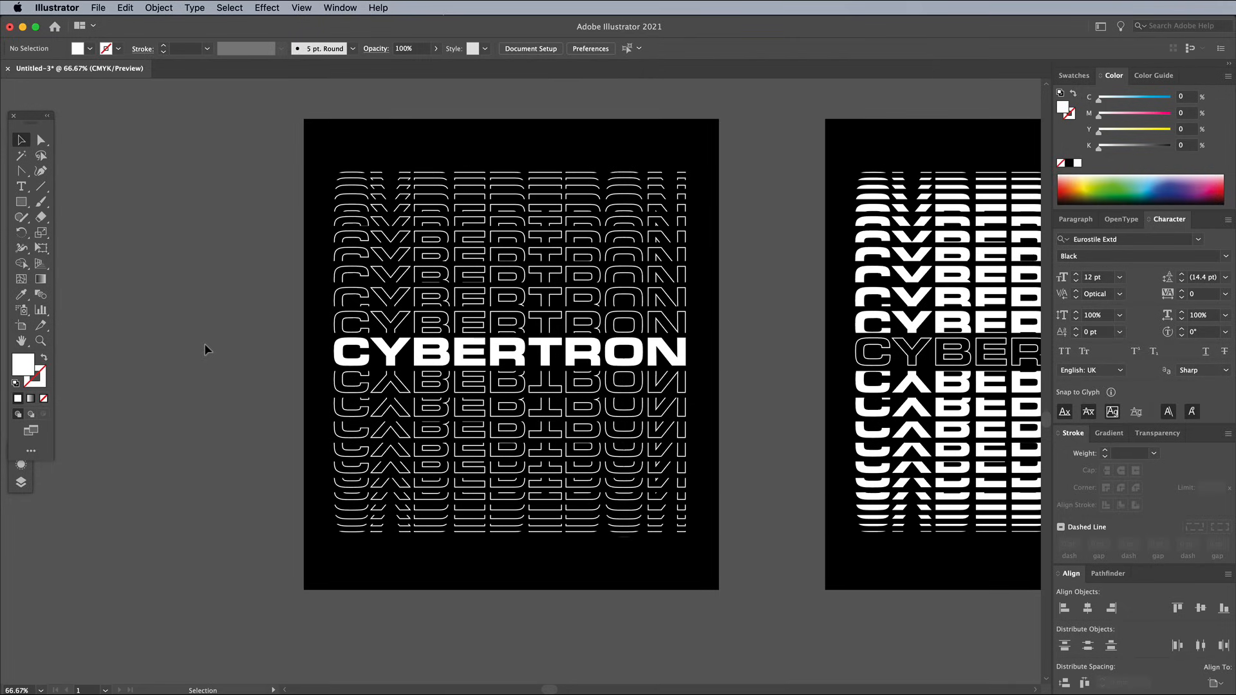
mouse_move(762, 434)
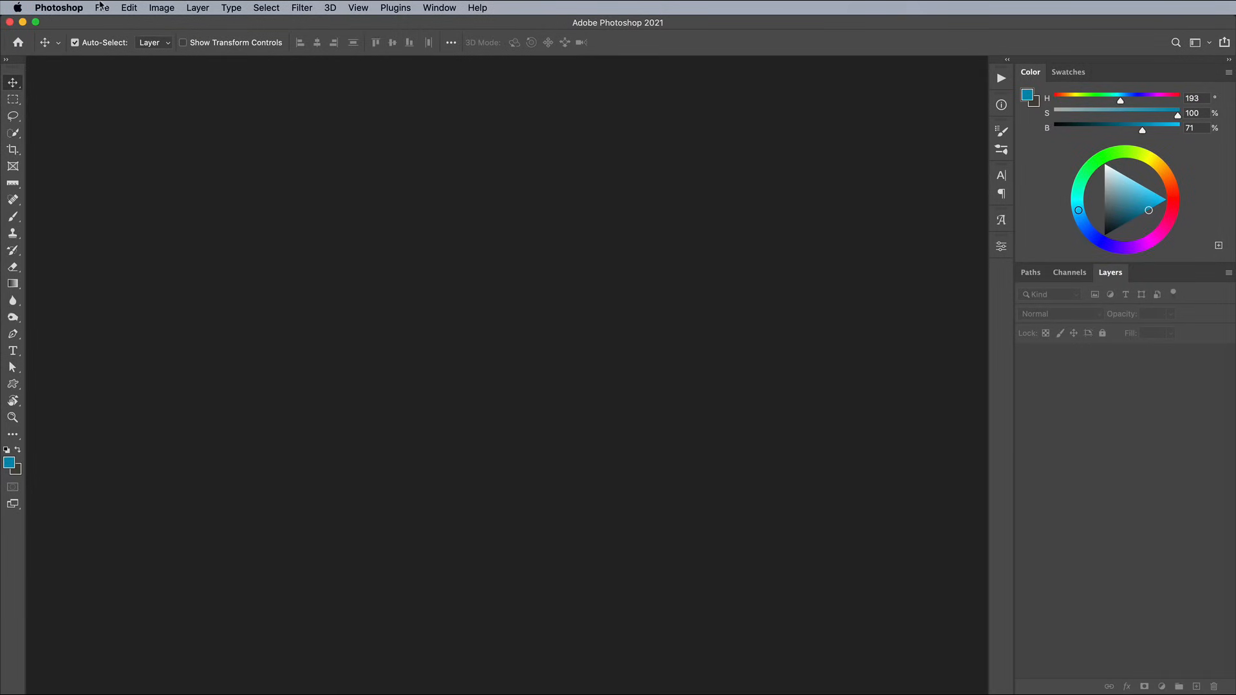
Create a new Clipboard-preset document and paste the CYBERTRON artwork as Pixels.
left_click(102, 7)
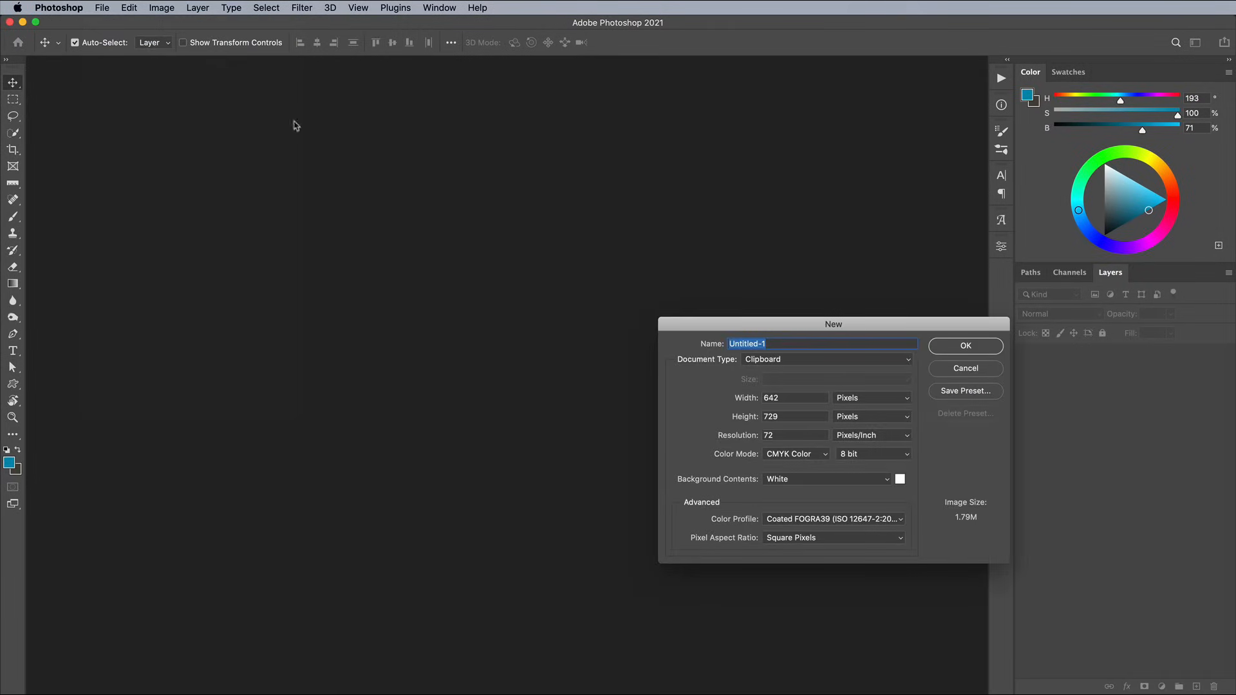
left_click(964, 345)
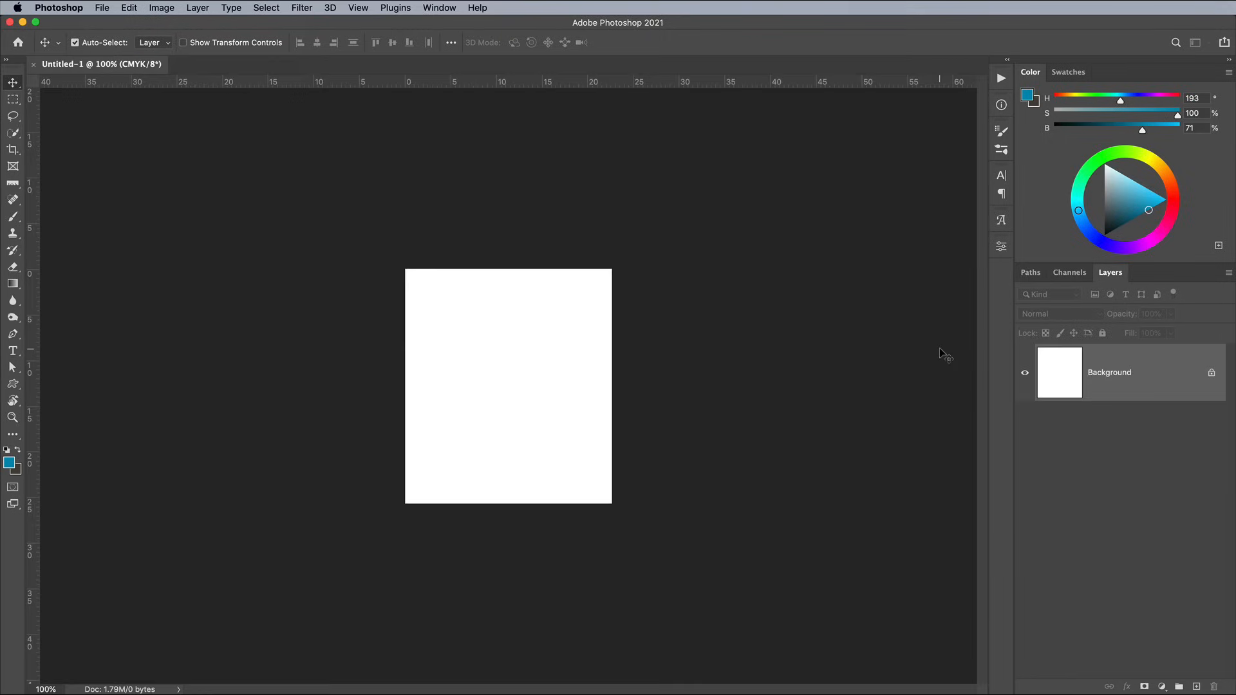
left_click(161, 8)
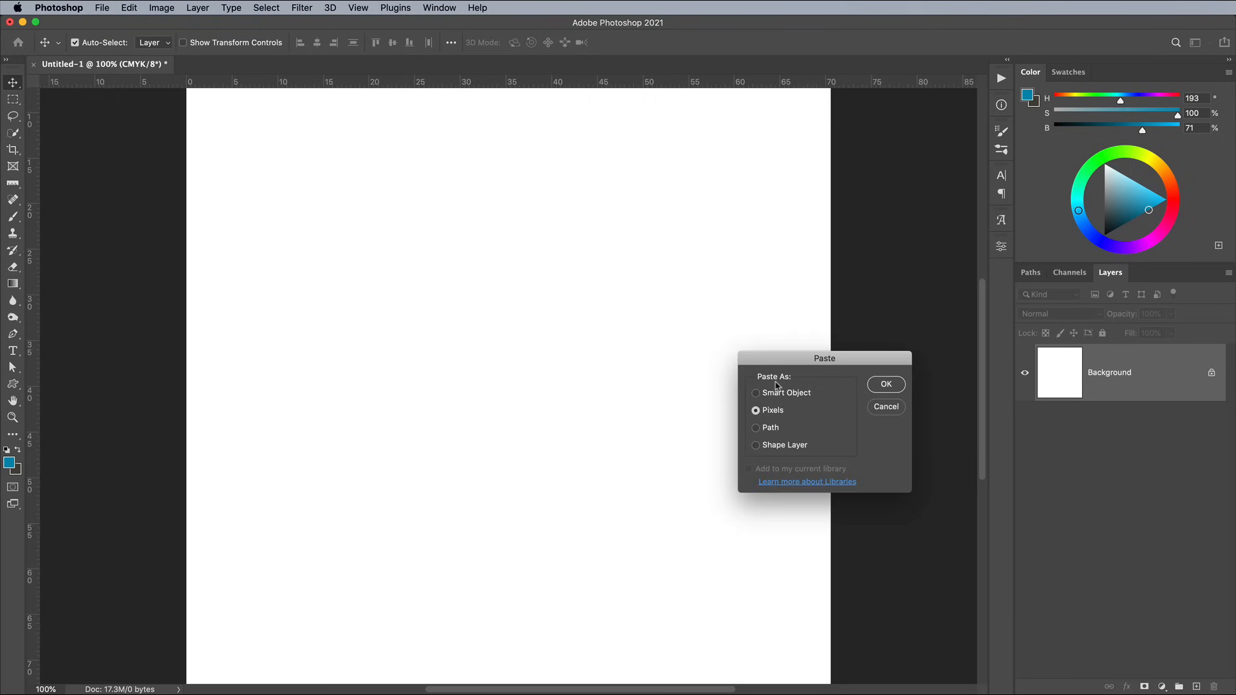
left_click(885, 384)
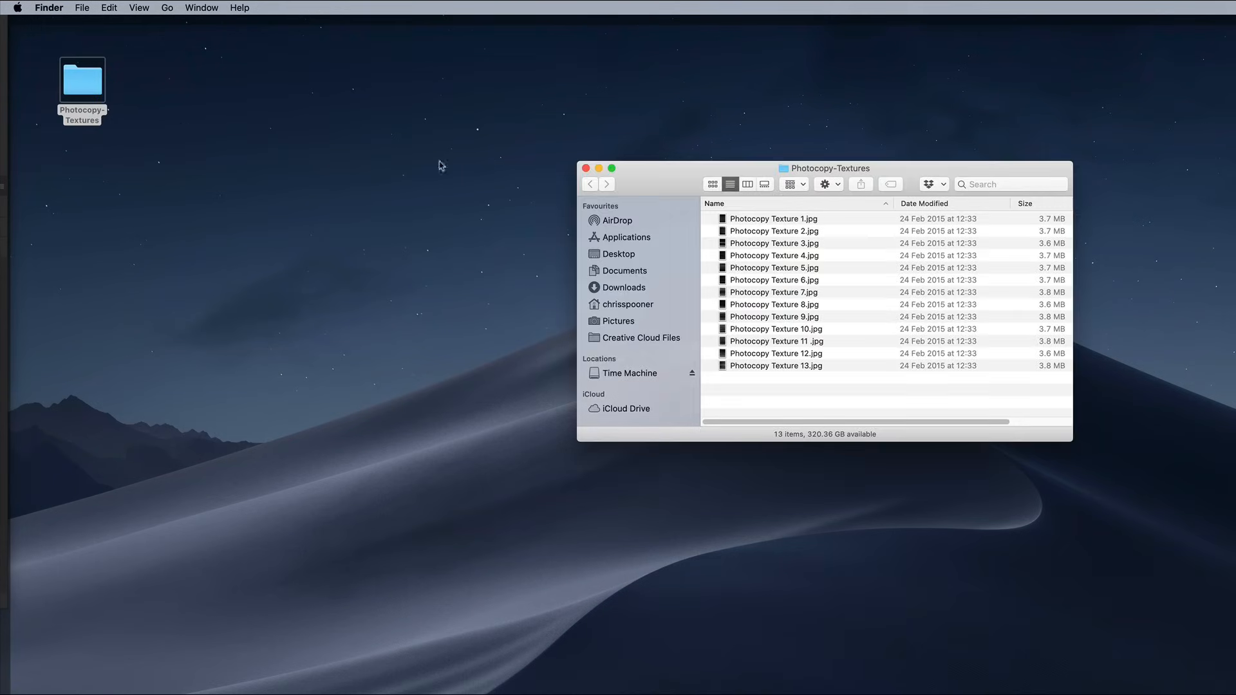
Bring Photocopy Texture 4 into the artwork document as a layer blended in Screen mode.
right_click(774, 255)
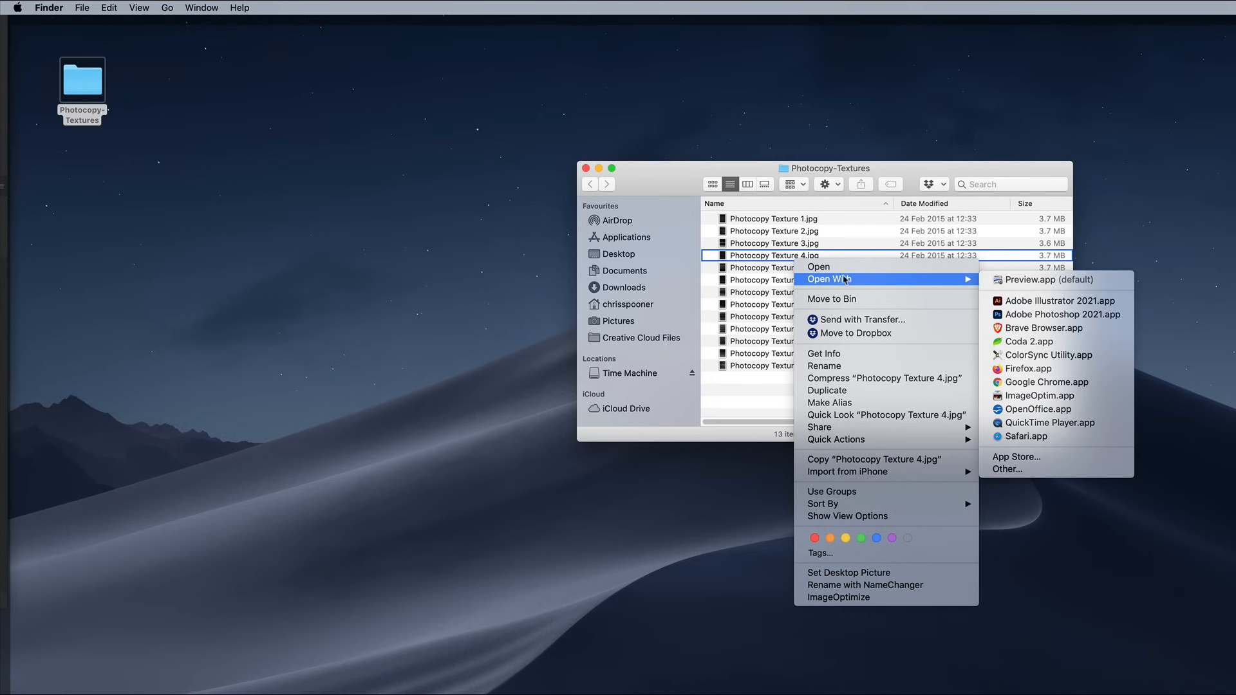
left_click(1063, 314)
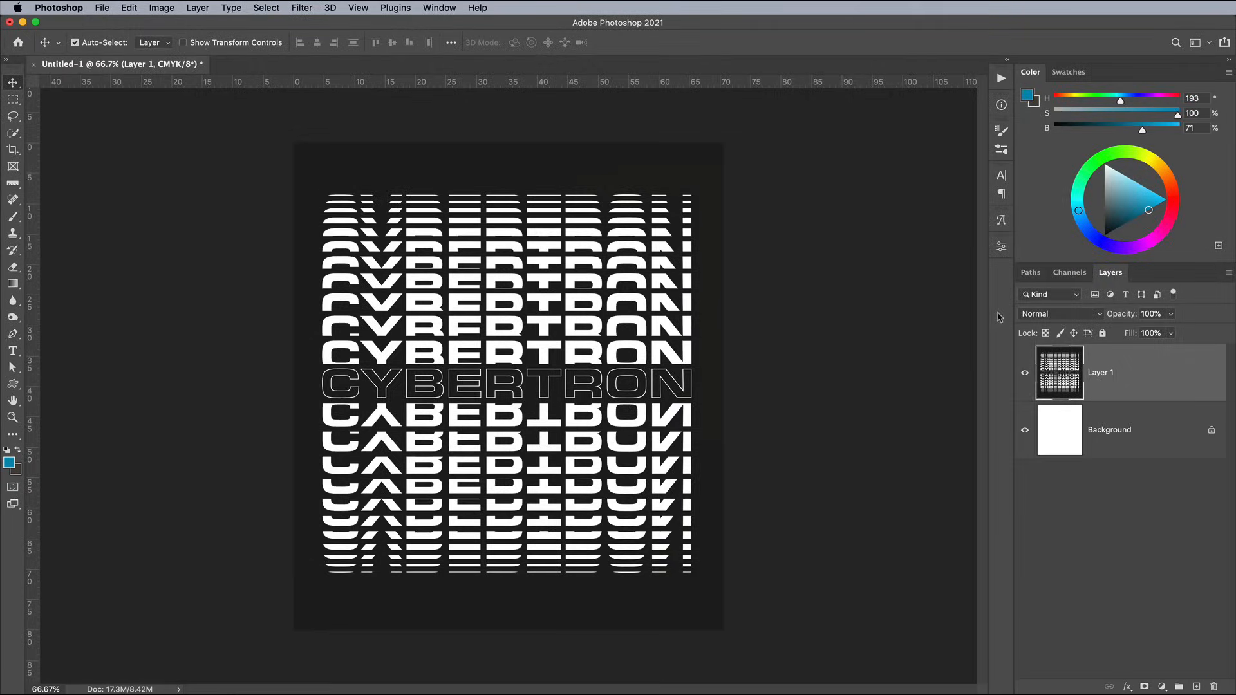
left_click(265, 8)
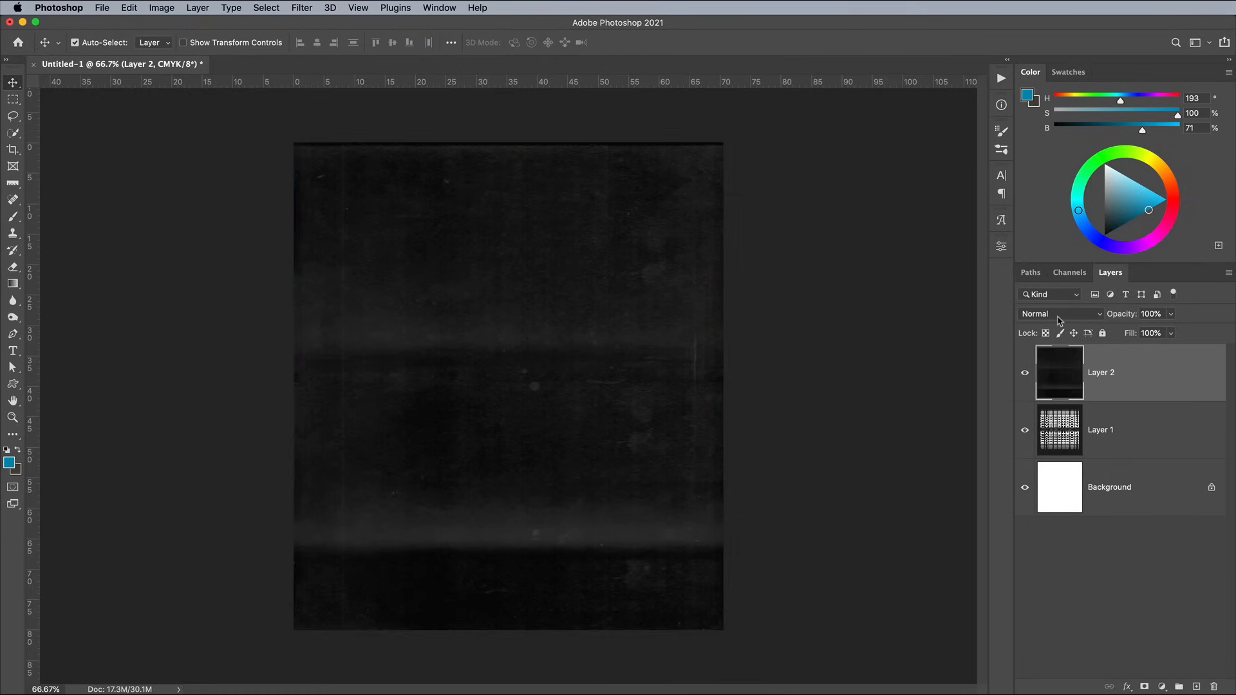
left_click(1059, 313)
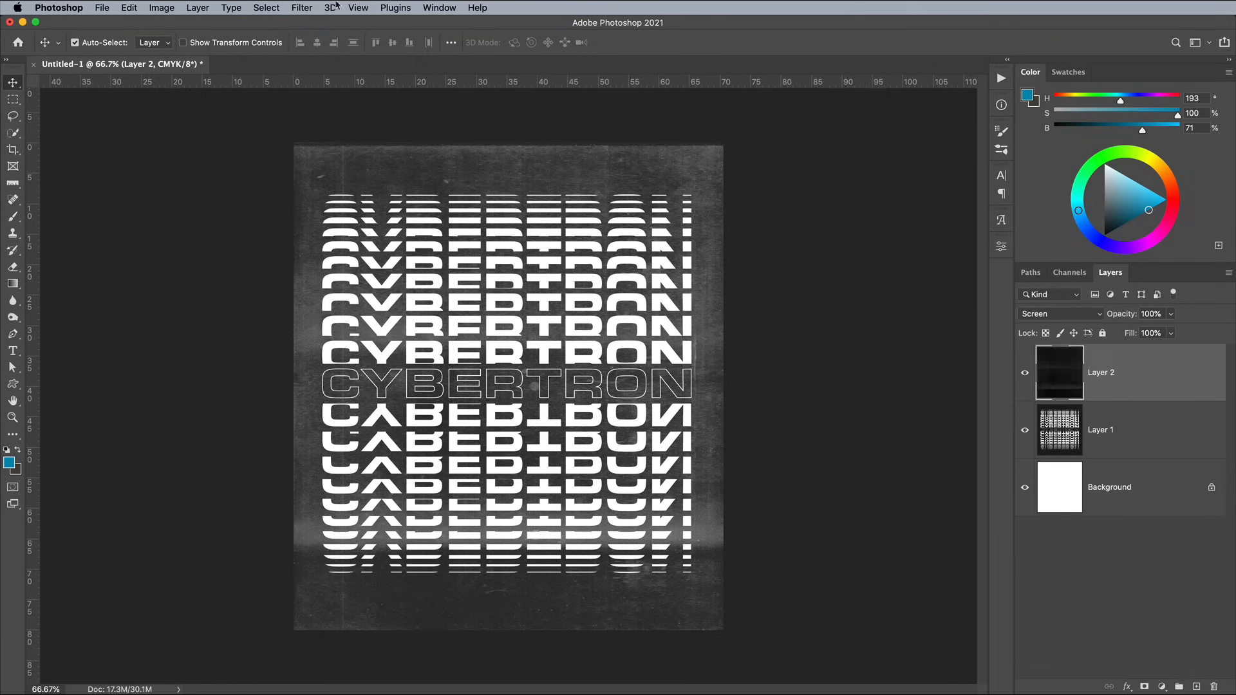
left_click(161, 8)
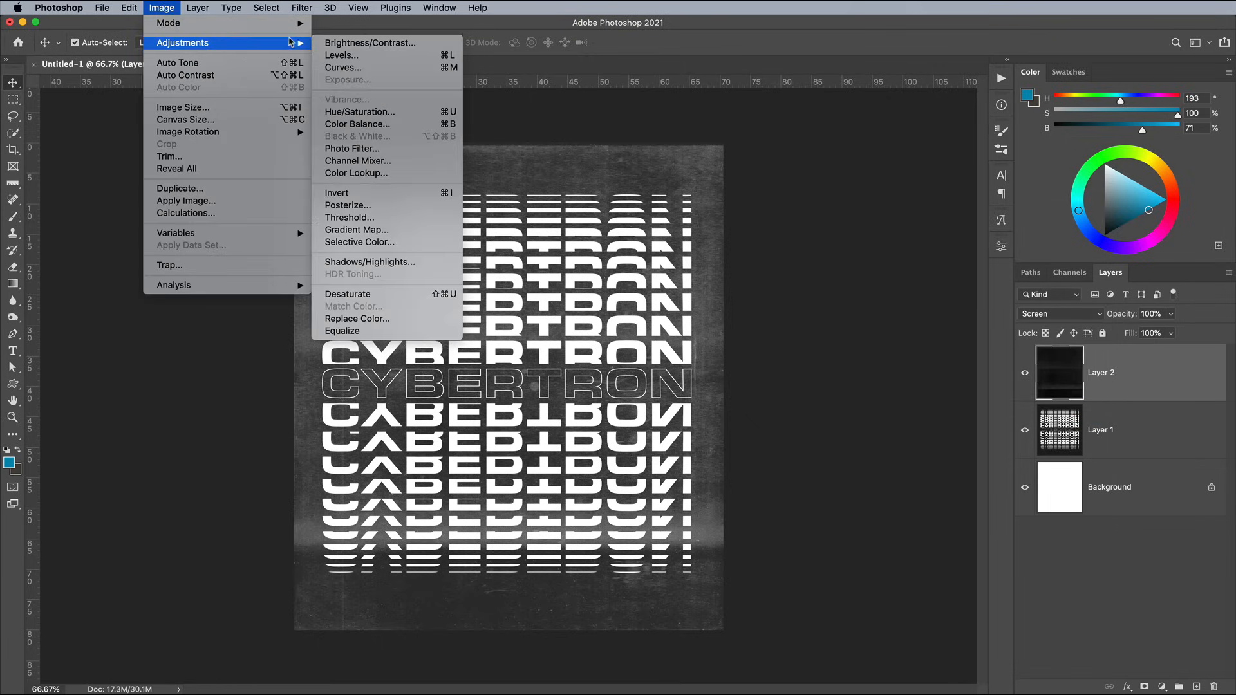
Paste another photocopy texture and stretch it with Free Transform to cover the canvas.
left_click(341, 55)
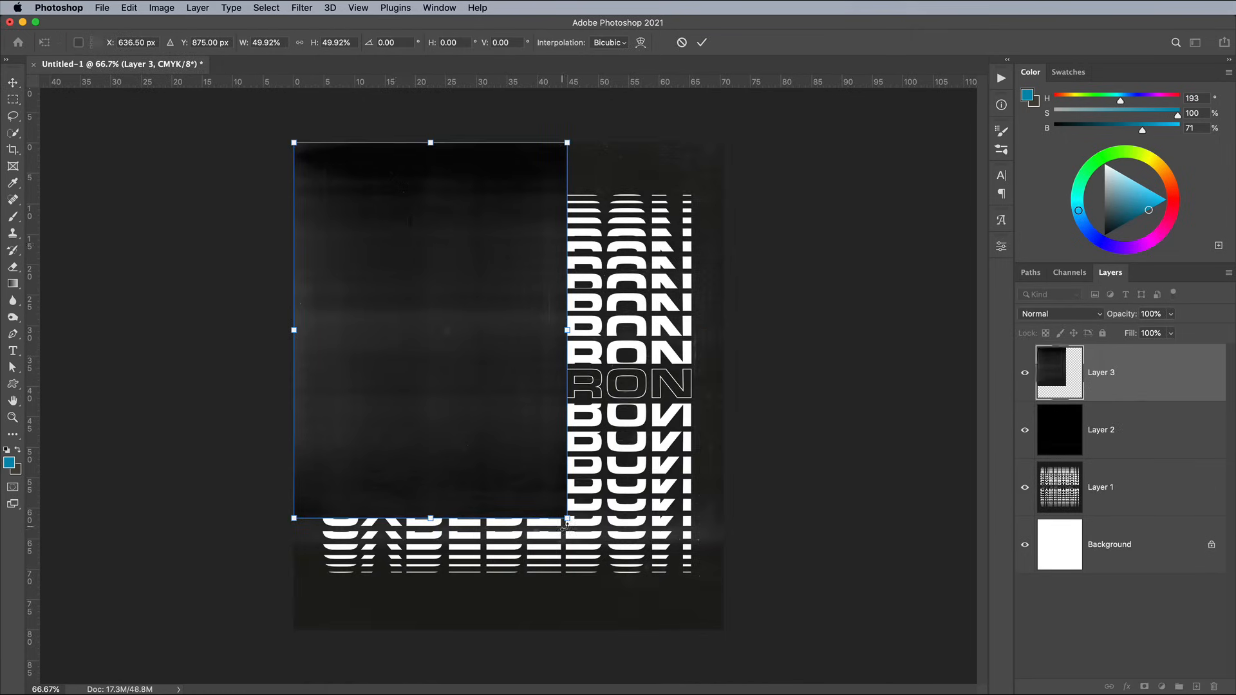
left_click_drag(567, 520, 722, 631)
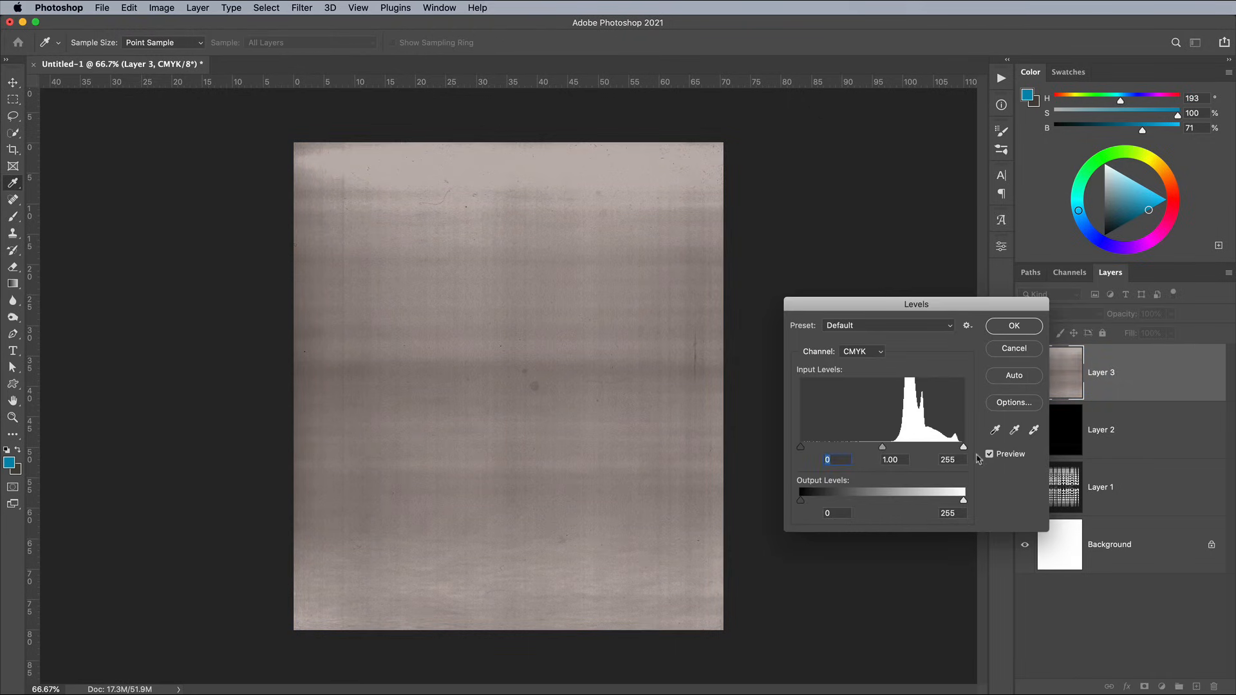
Lighten the texture with Levels, pulling highlights brighter and midtones darker, and apply it.
left_click_drag(963, 447, 940, 446)
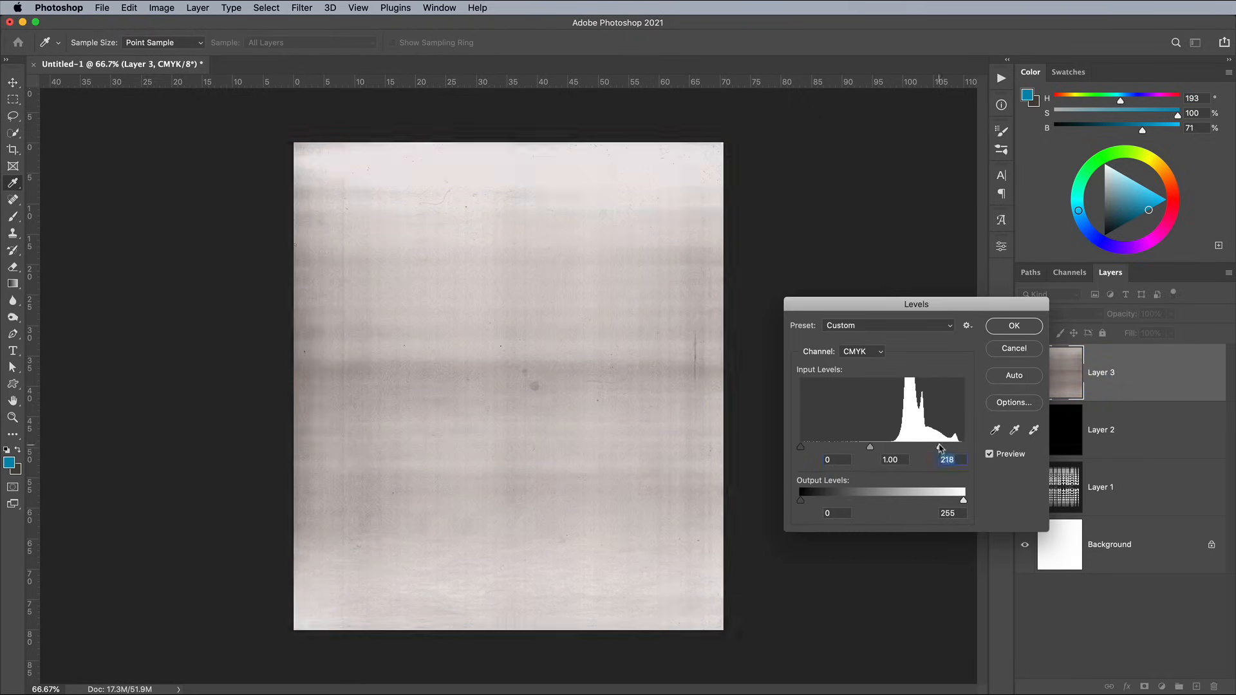
left_click_drag(869, 446, 890, 447)
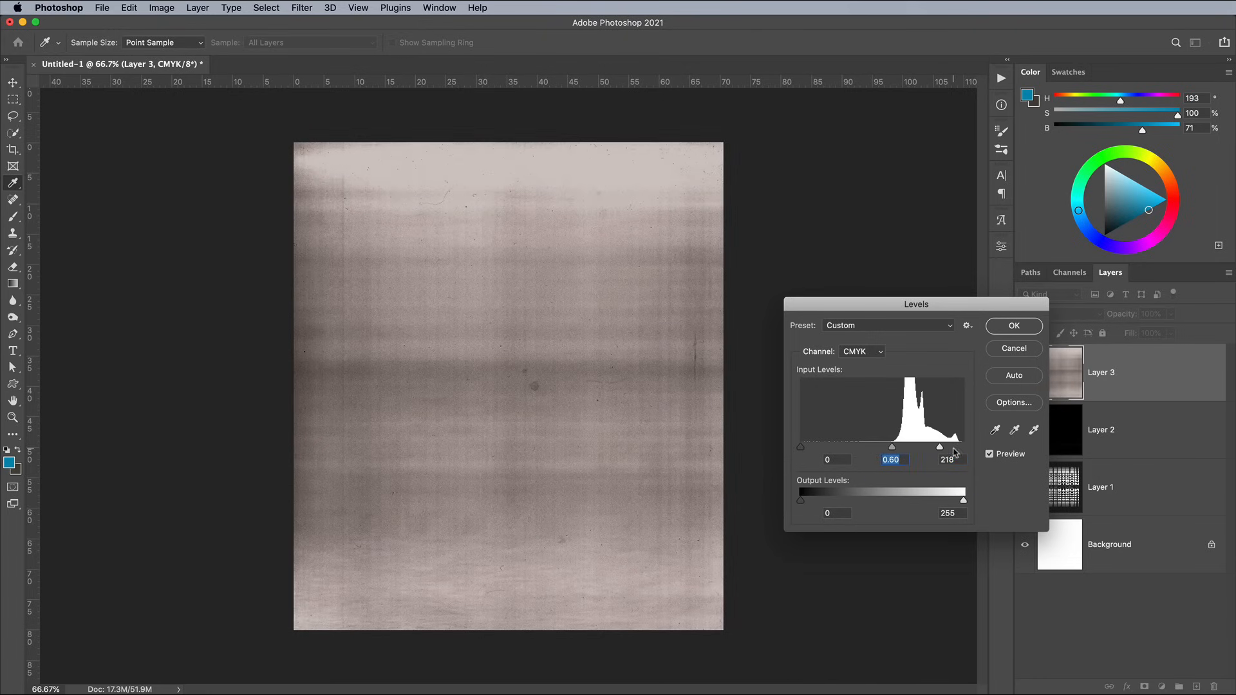
left_click_drag(954, 447, 921, 446)
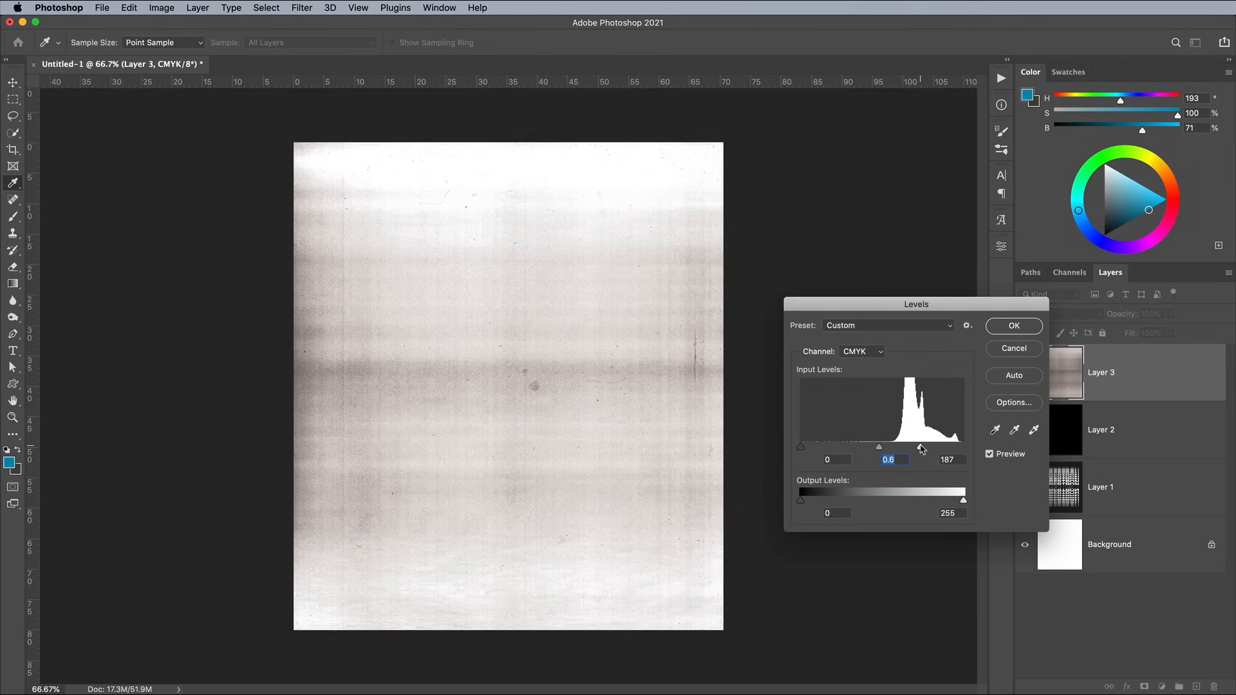
left_click(1013, 326)
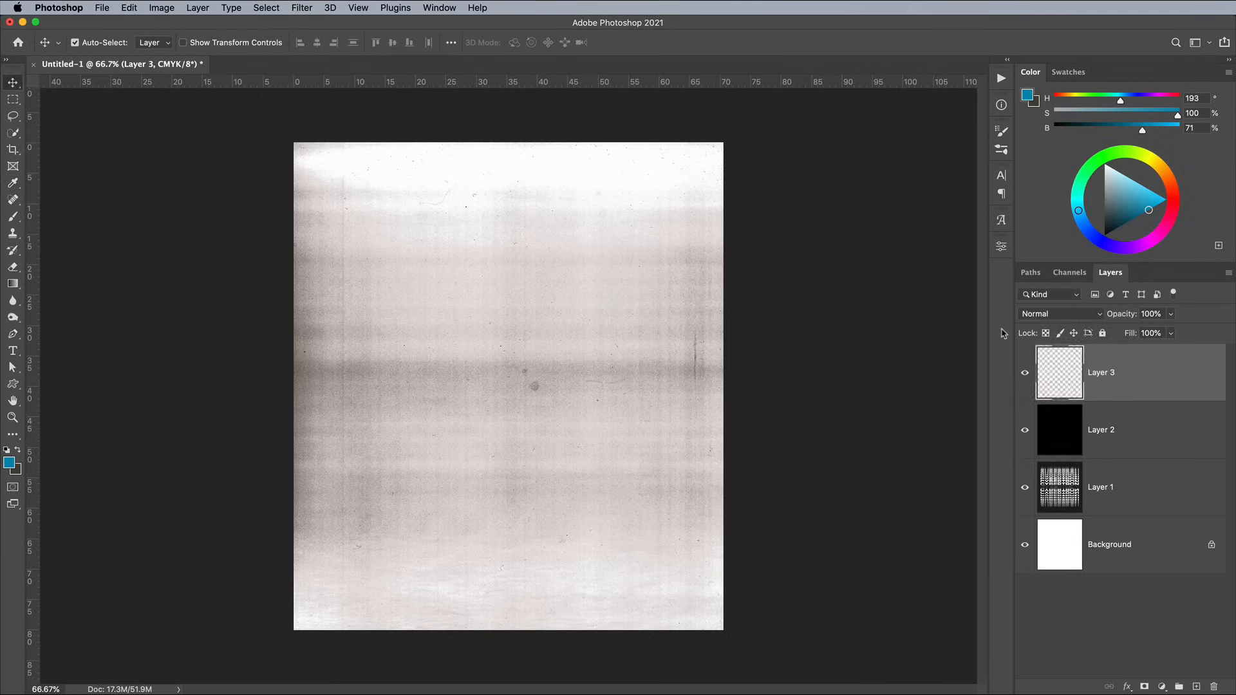
Set the light texture layer (Layer 3) to Multiply blend mode.
left_click(1059, 313)
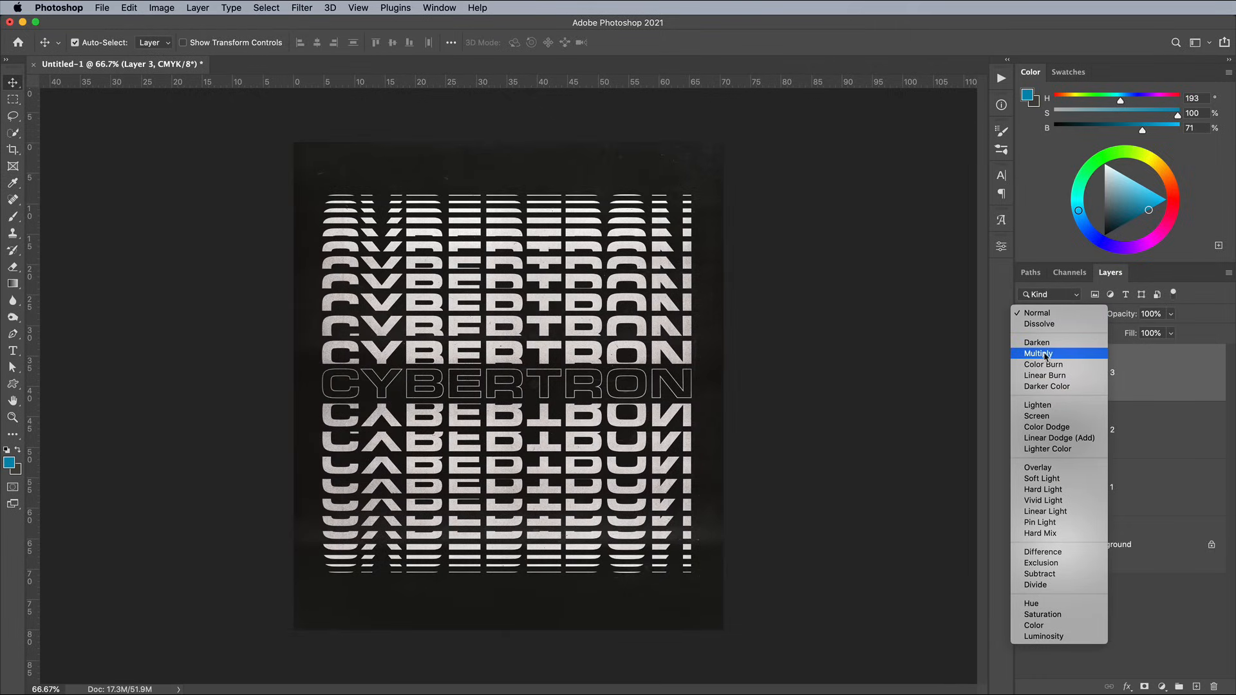
left_click(1039, 352)
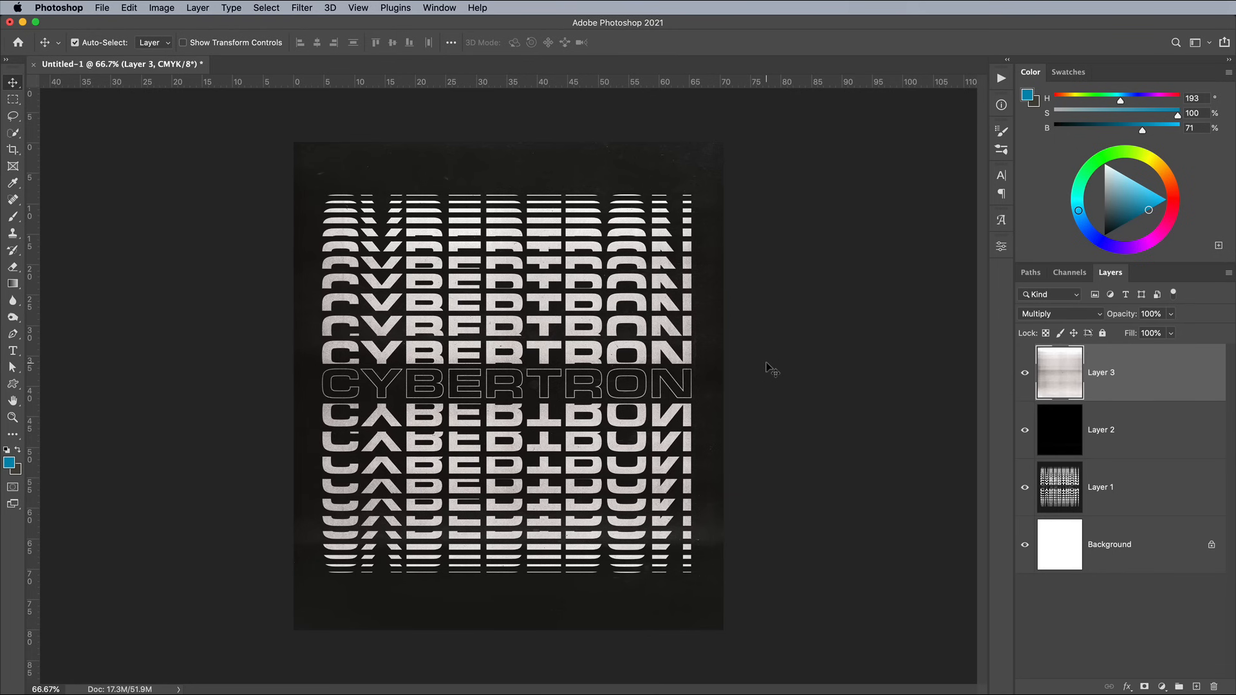